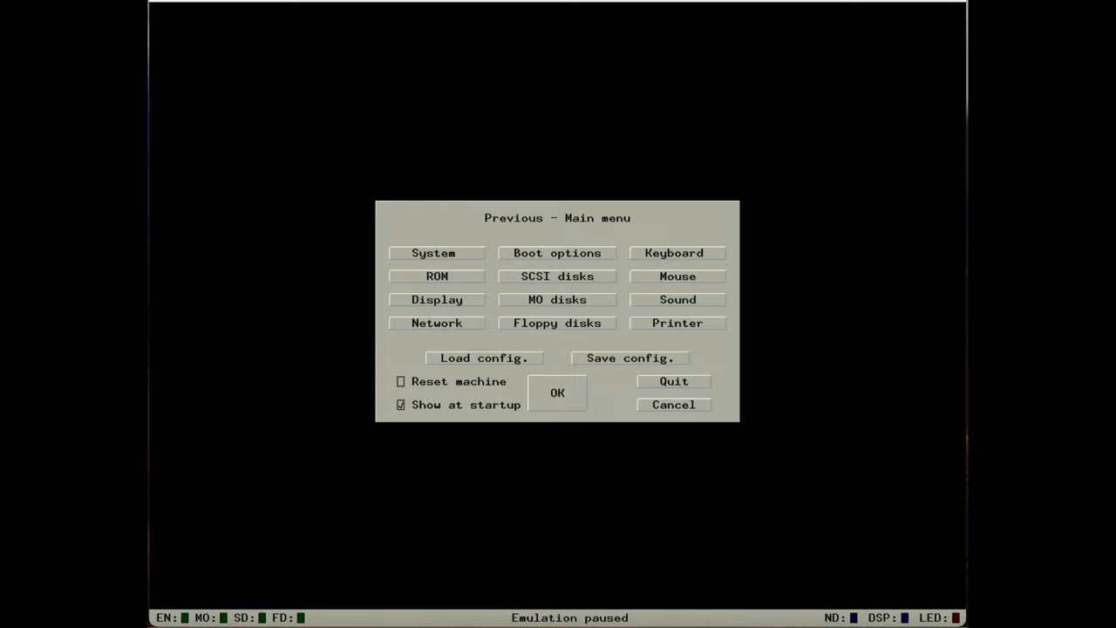
pyautogui.moveTo(429, 254)
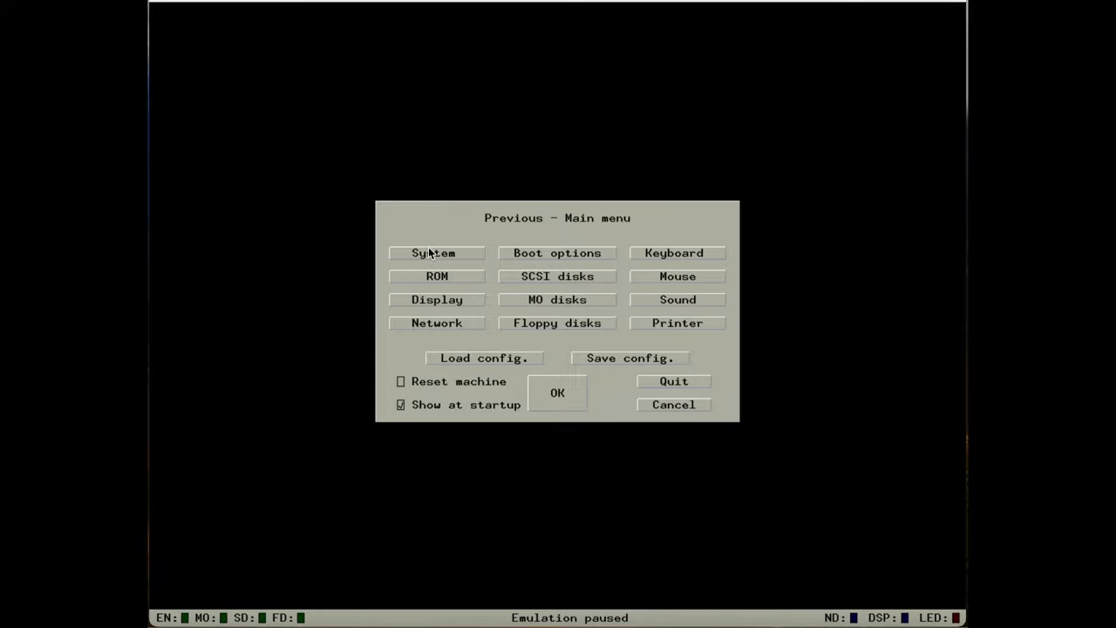
# - Open System options showing a colour NeXTstation with 25 MHz 68040 CPU and 32 MB memory
pyautogui.click(434, 252)
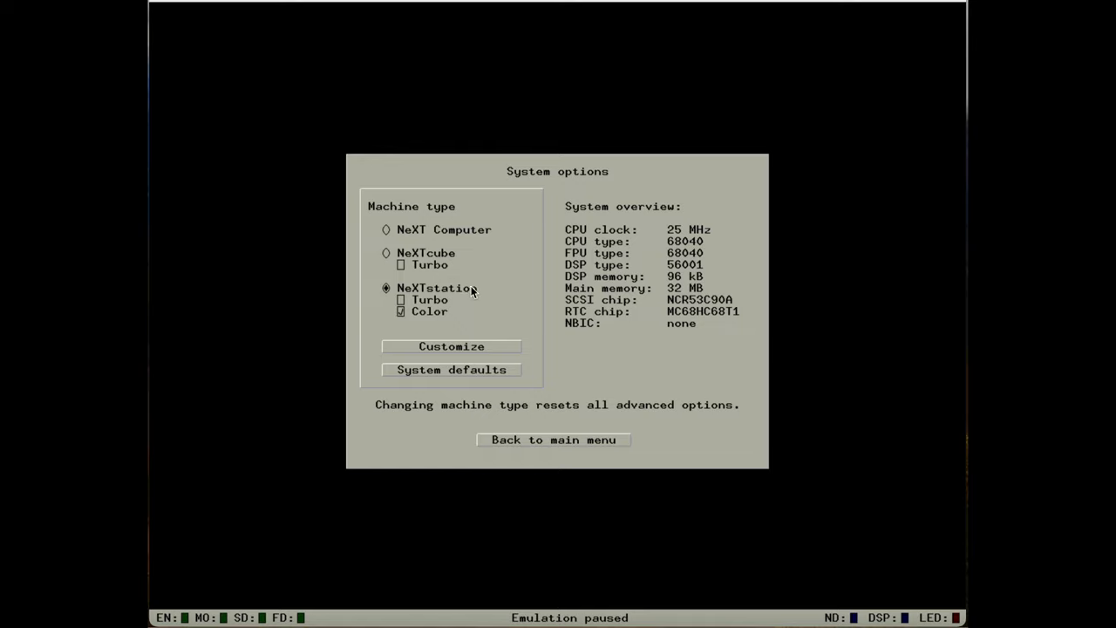
pyautogui.moveTo(438, 323)
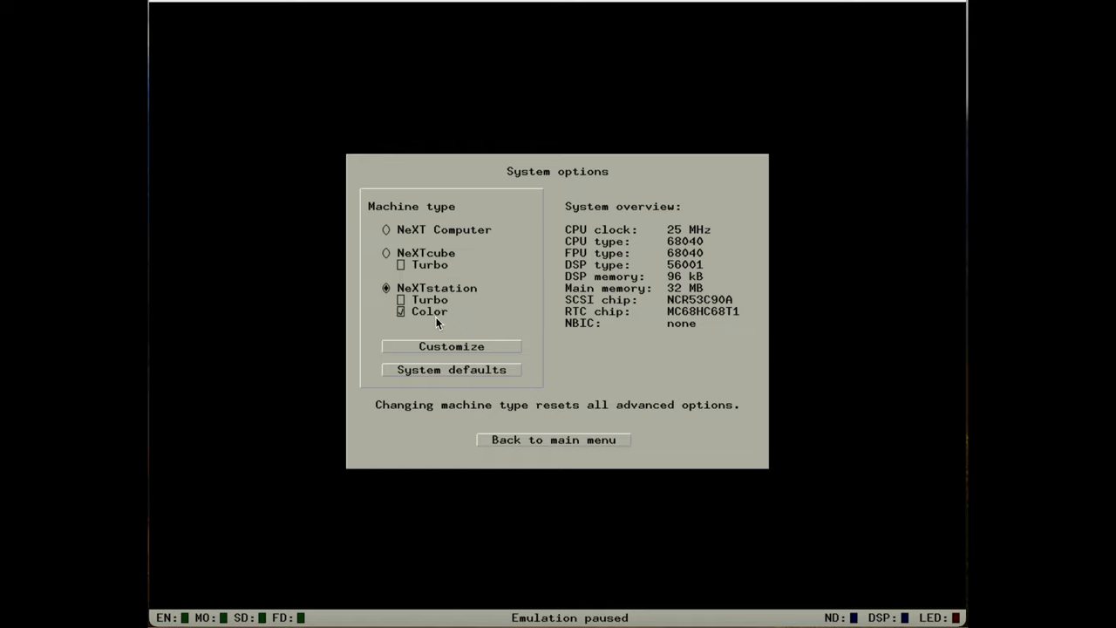
pyautogui.moveTo(462, 316)
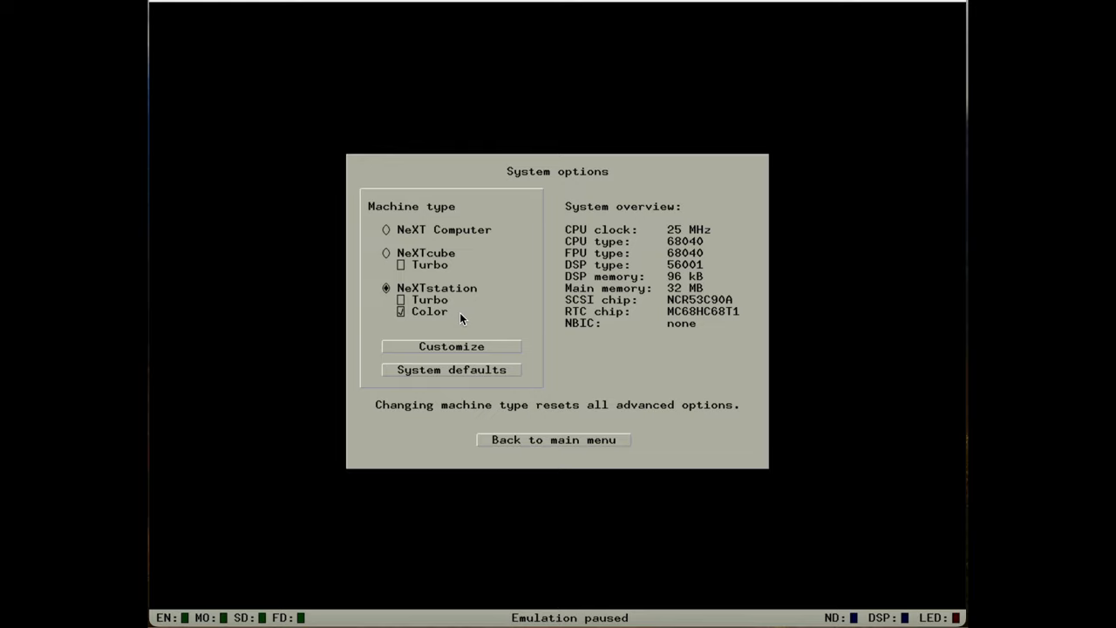
pyautogui.moveTo(426, 310)
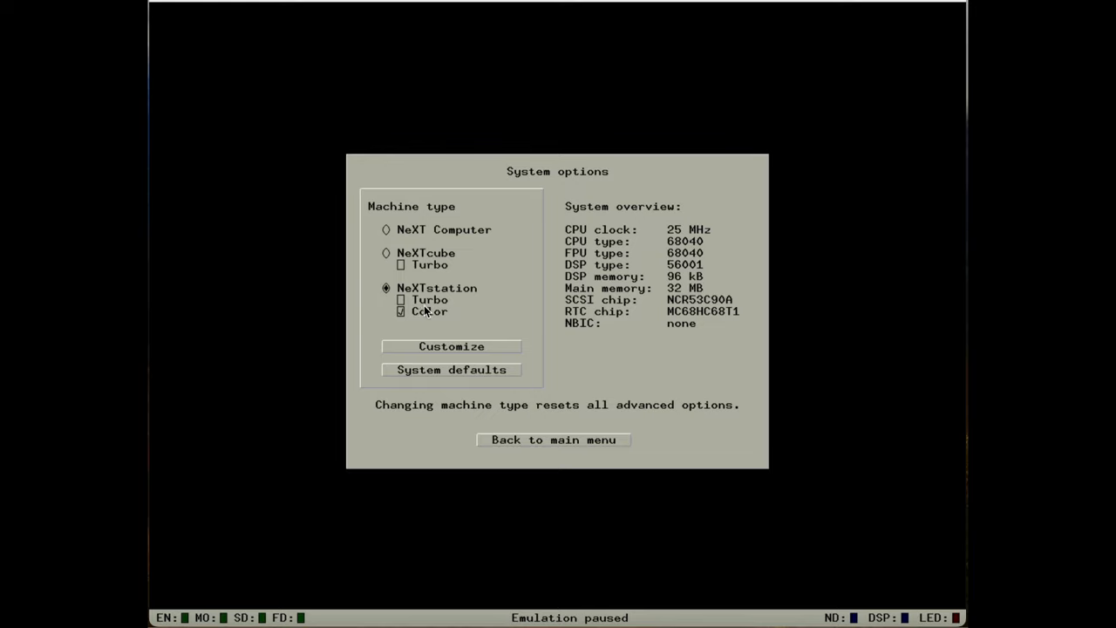
pyautogui.click(401, 299)
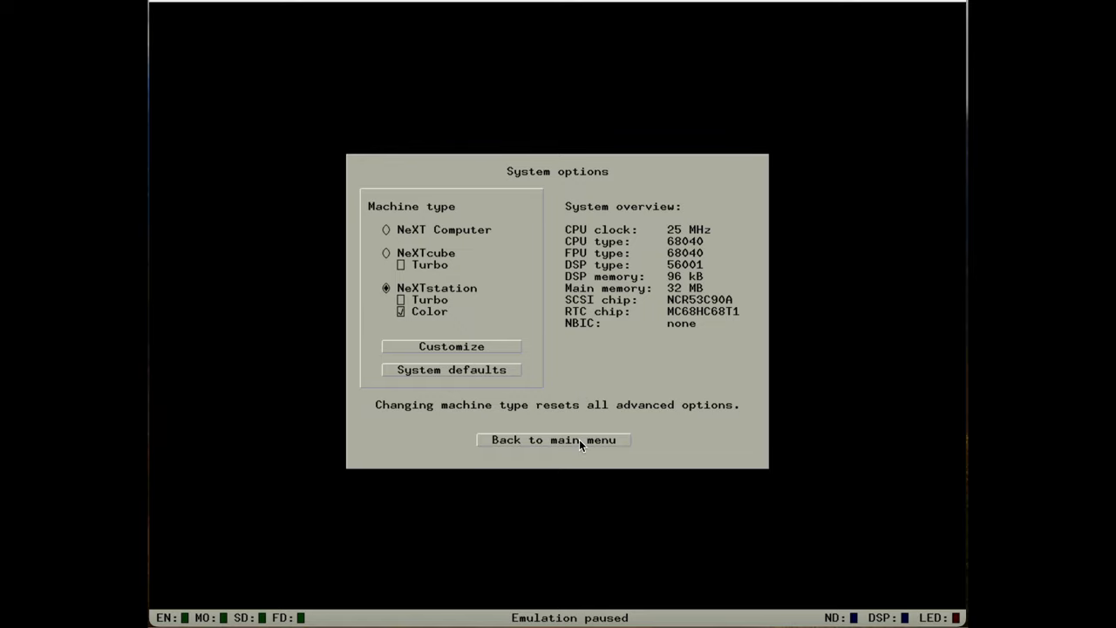
# - Return to the main menu and view the ROM files for 68030, 68040 and Turbo systems
pyautogui.click(554, 440)
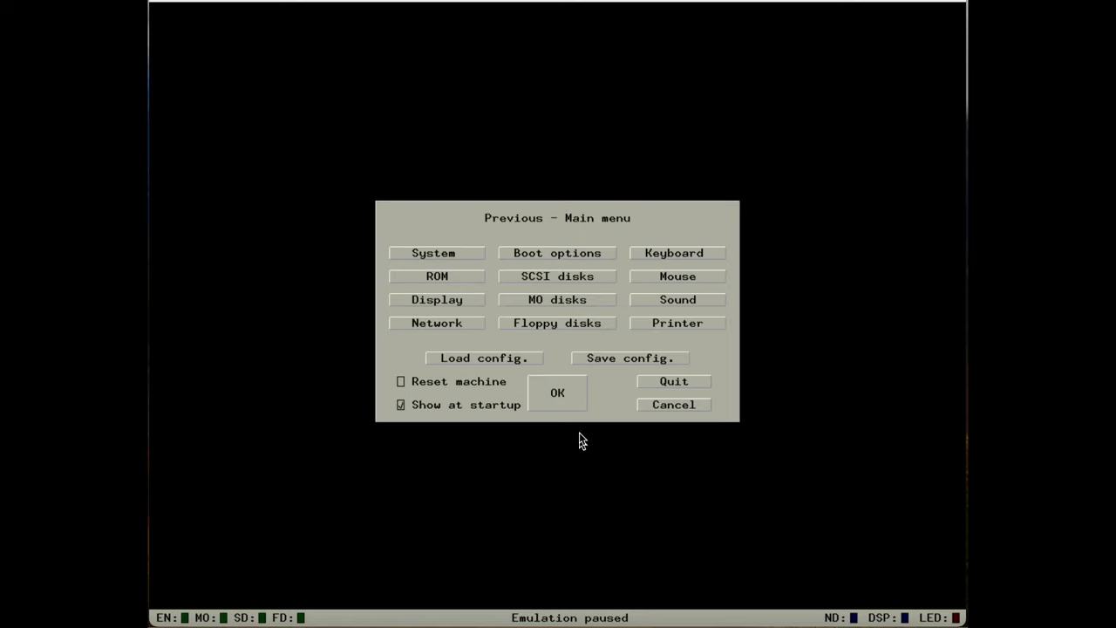
pyautogui.moveTo(511, 287)
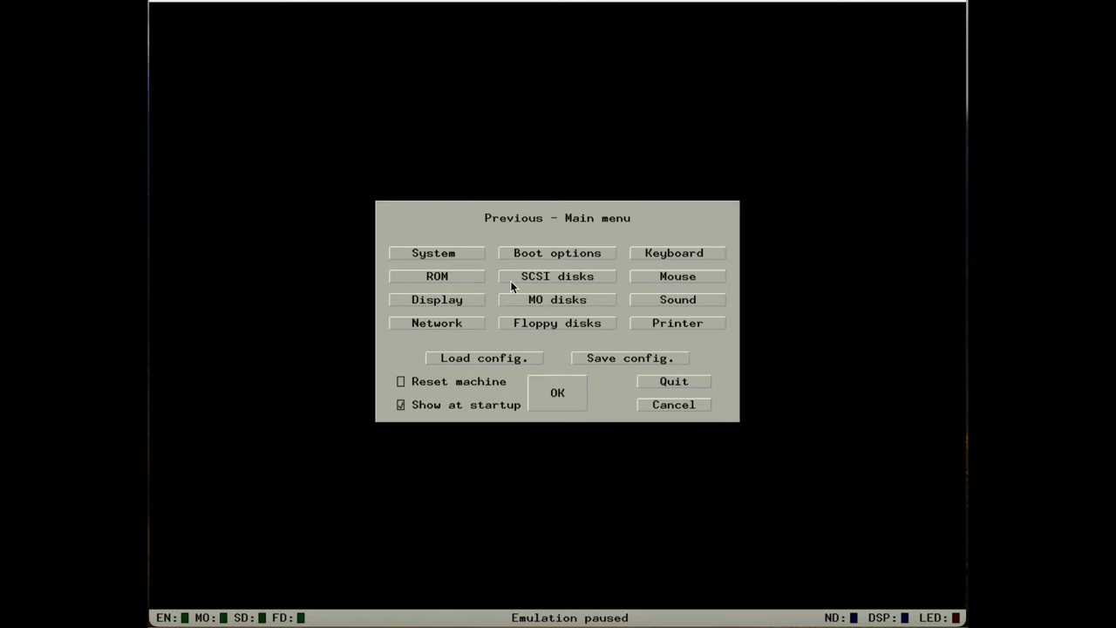
pyautogui.click(436, 276)
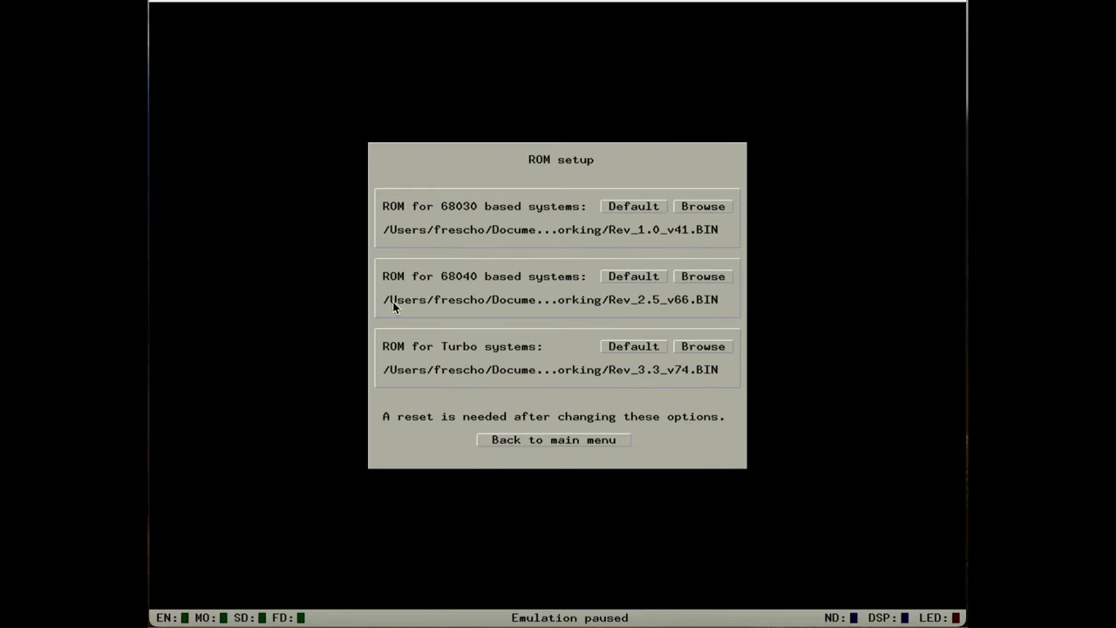
pyautogui.moveTo(523, 394)
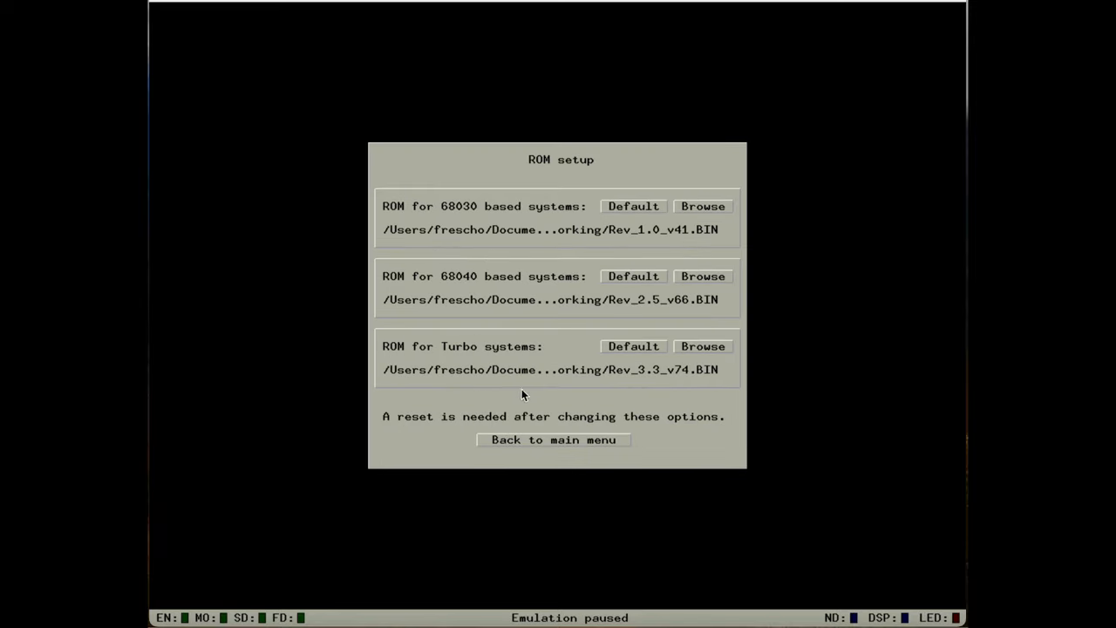
pyautogui.moveTo(702, 209)
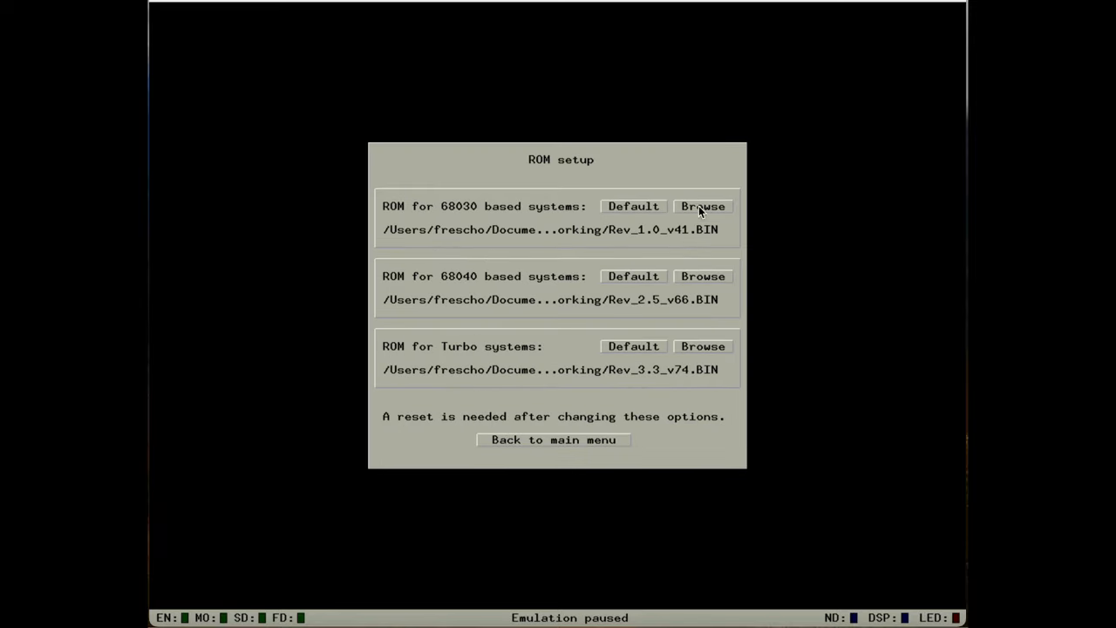
pyautogui.moveTo(634, 244)
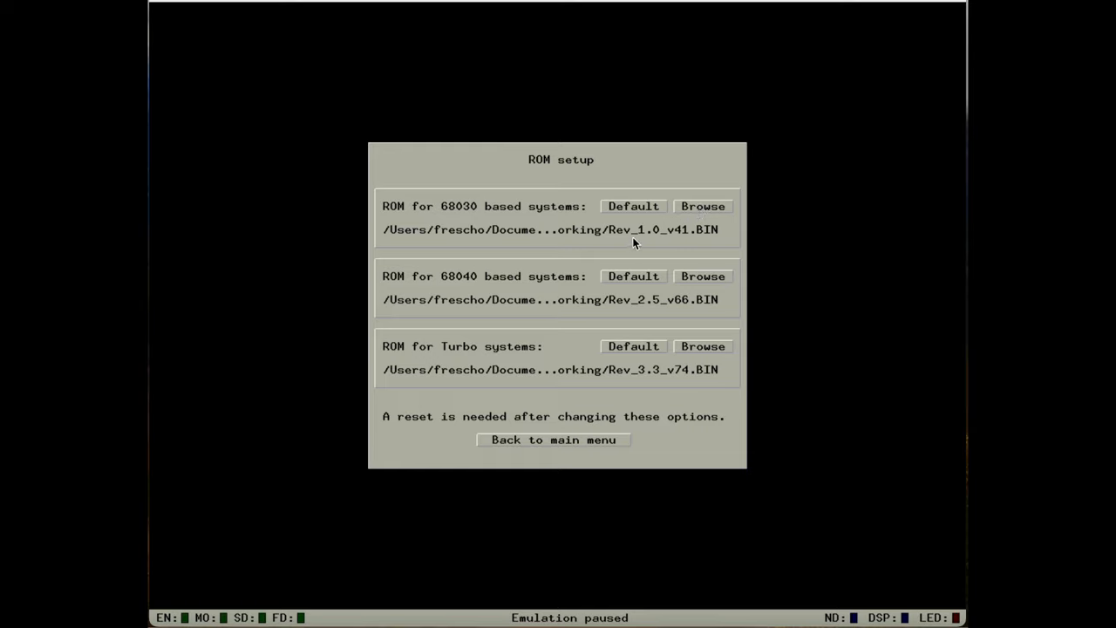
pyautogui.moveTo(591, 441)
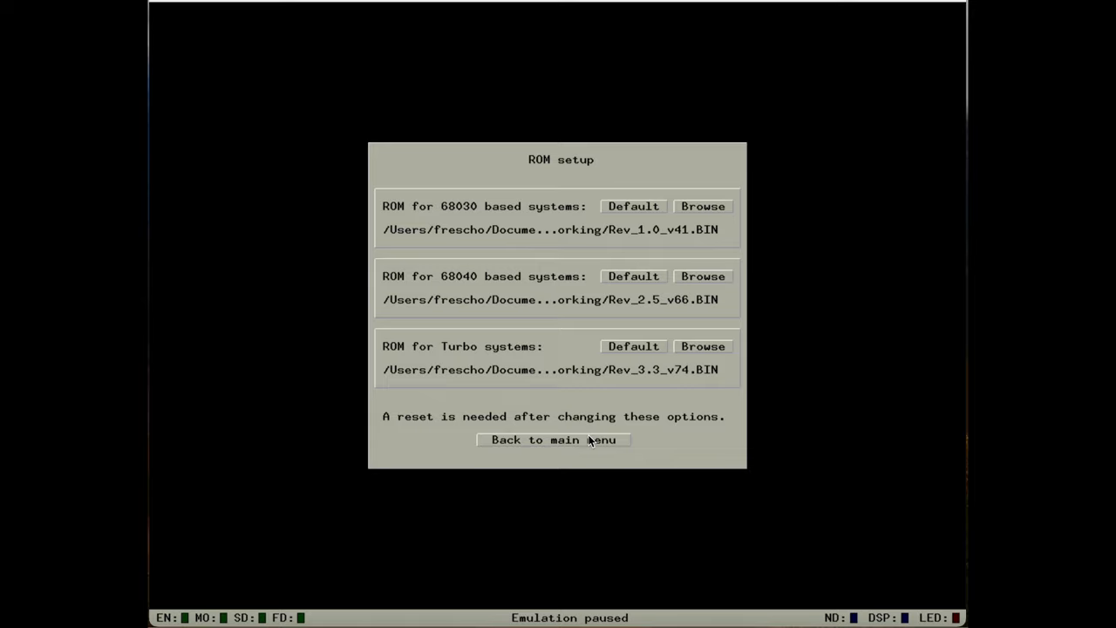
# - Return to the main menu and view the SCSI disks, with NS33_2GB.dd as disk 0
pyautogui.click(553, 439)
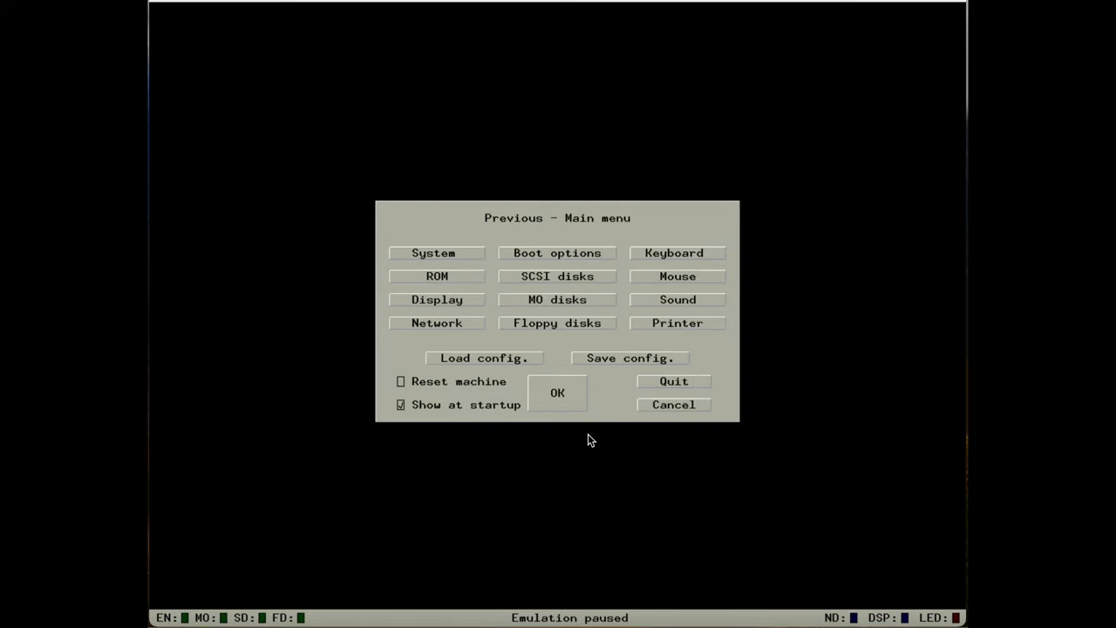
pyautogui.moveTo(500, 281)
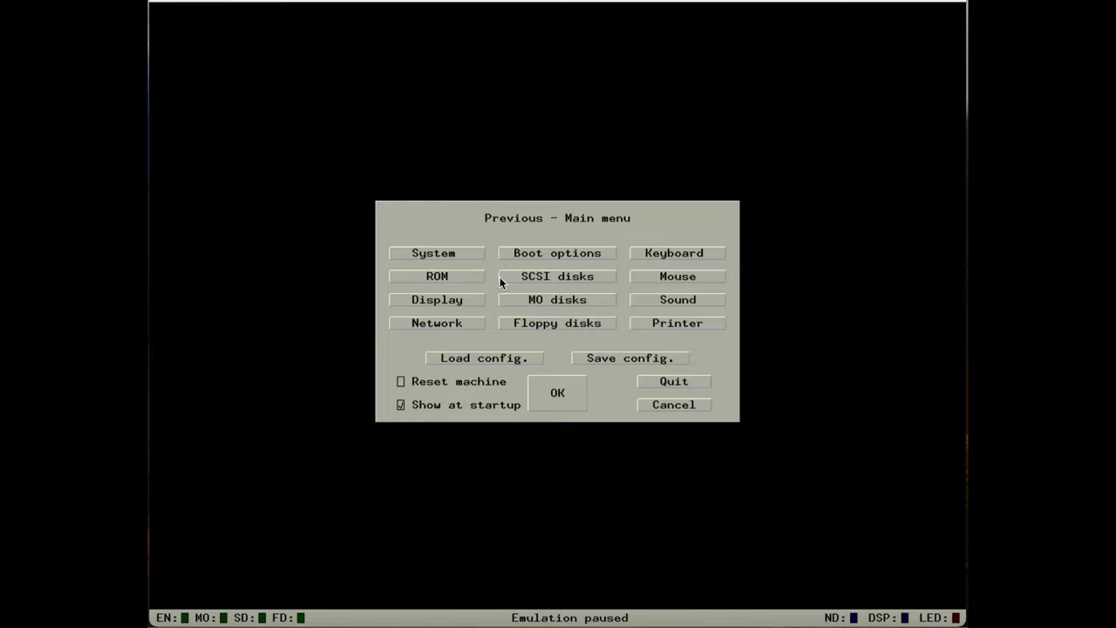
pyautogui.moveTo(595, 281)
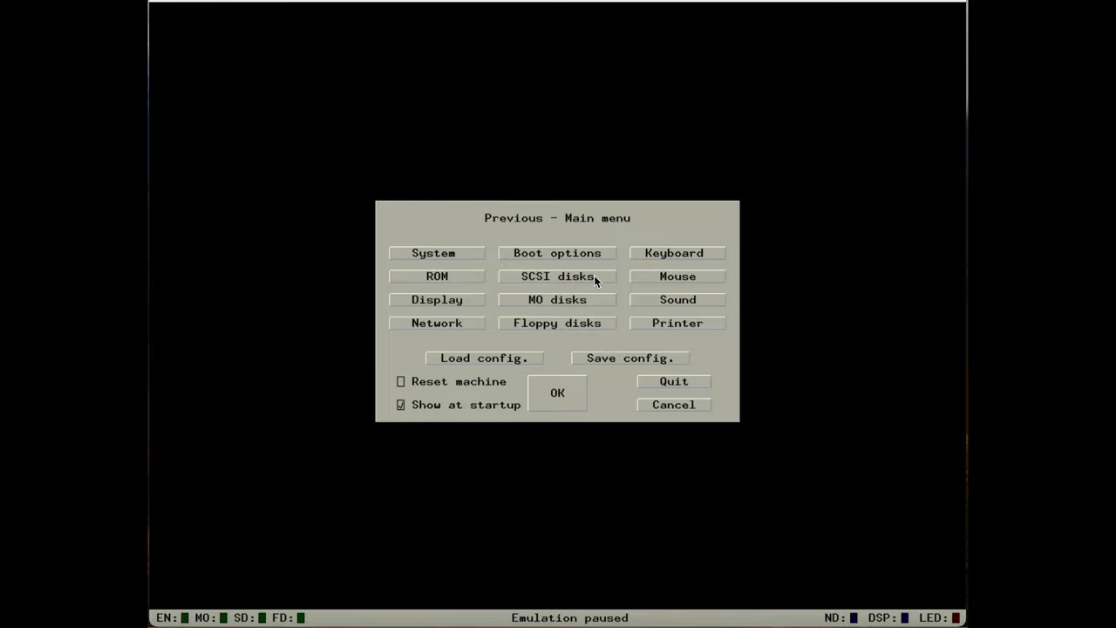
pyautogui.click(556, 276)
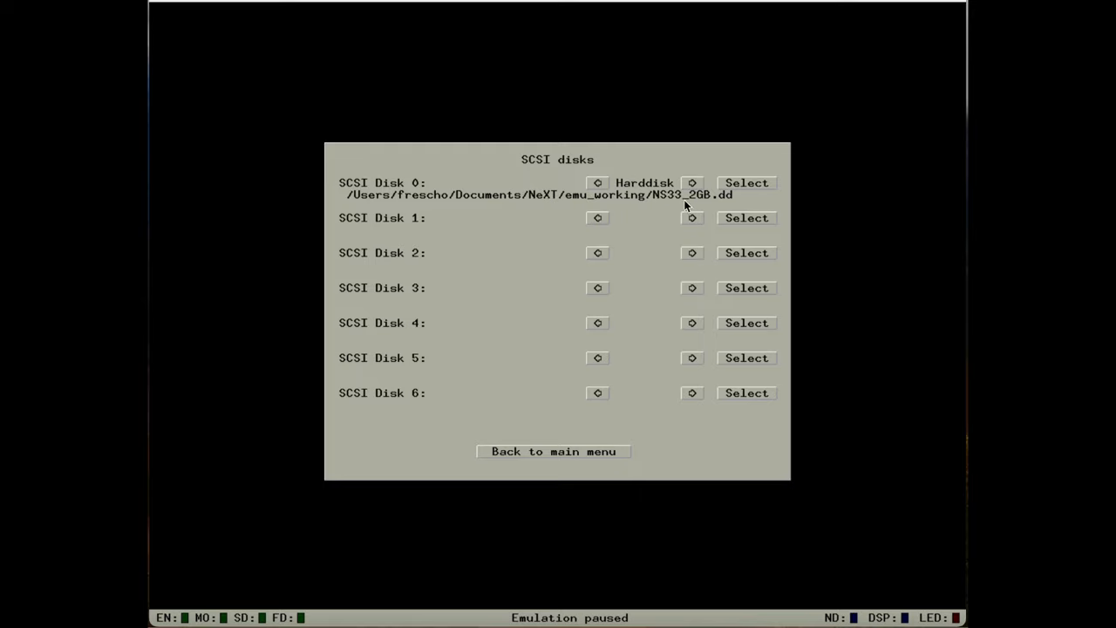
pyautogui.moveTo(731, 199)
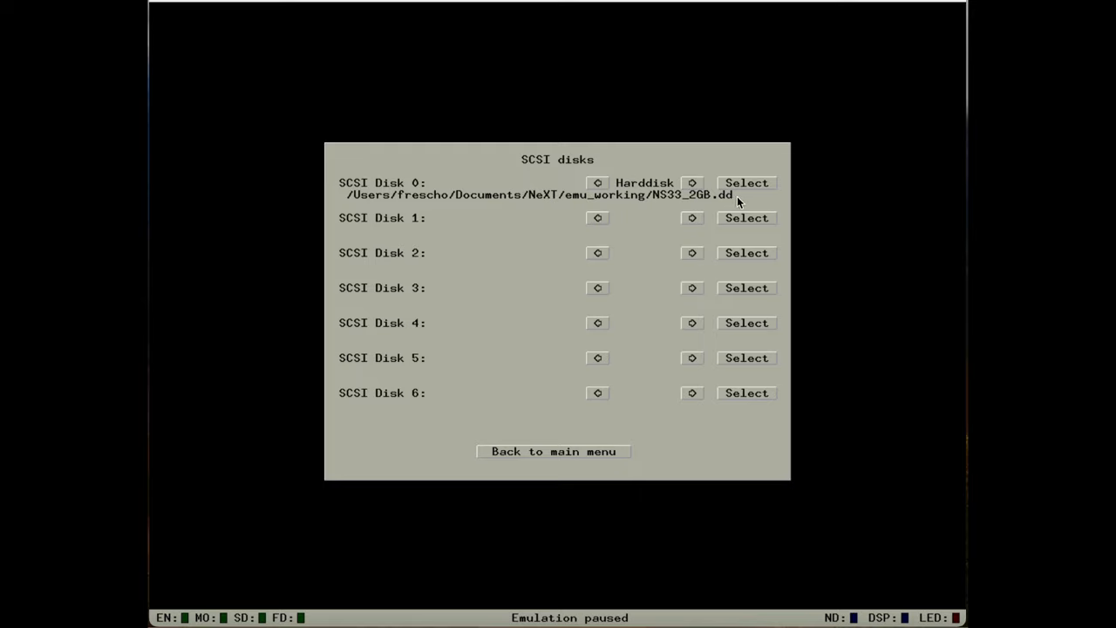
pyautogui.moveTo(382, 192)
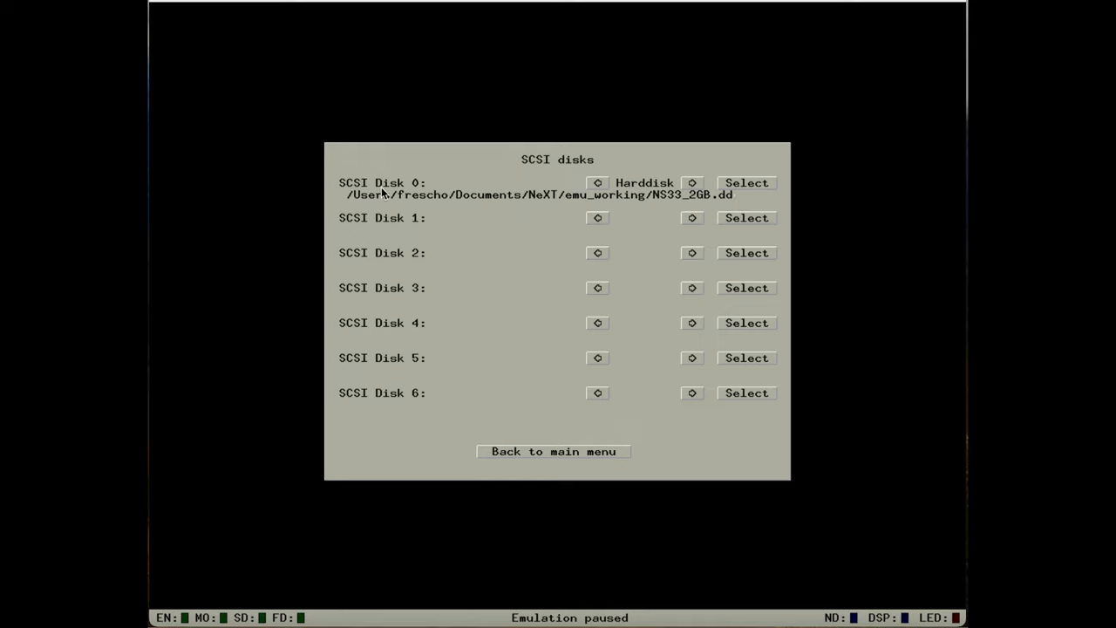
pyautogui.moveTo(416, 192)
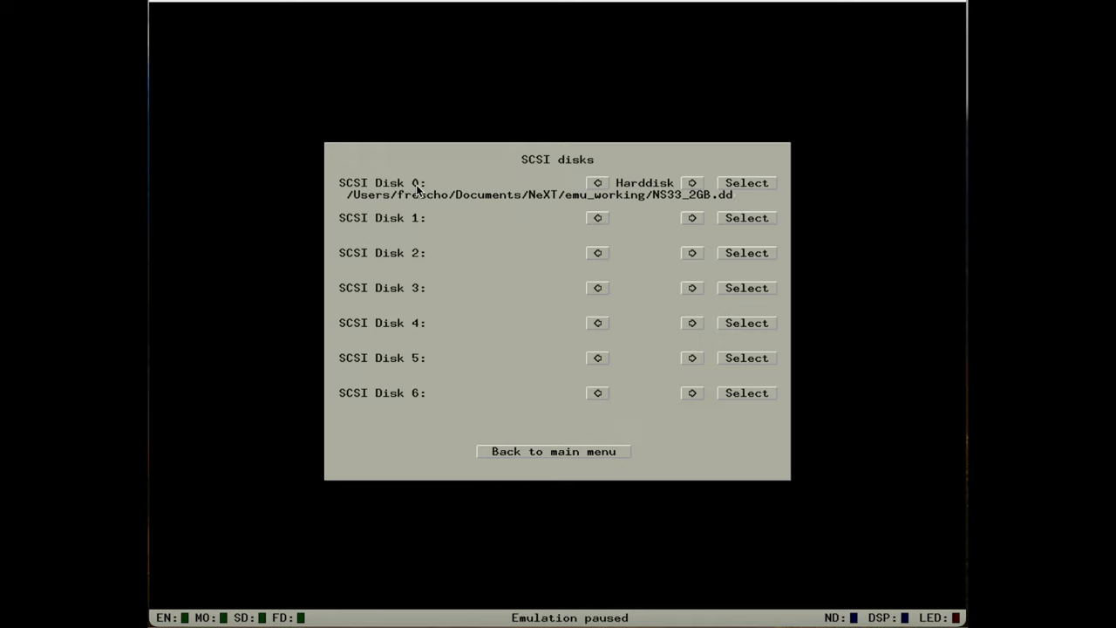
# - Check the Display options, save the configuration as previous.cfg, and boot the NeXTstation
pyautogui.click(553, 450)
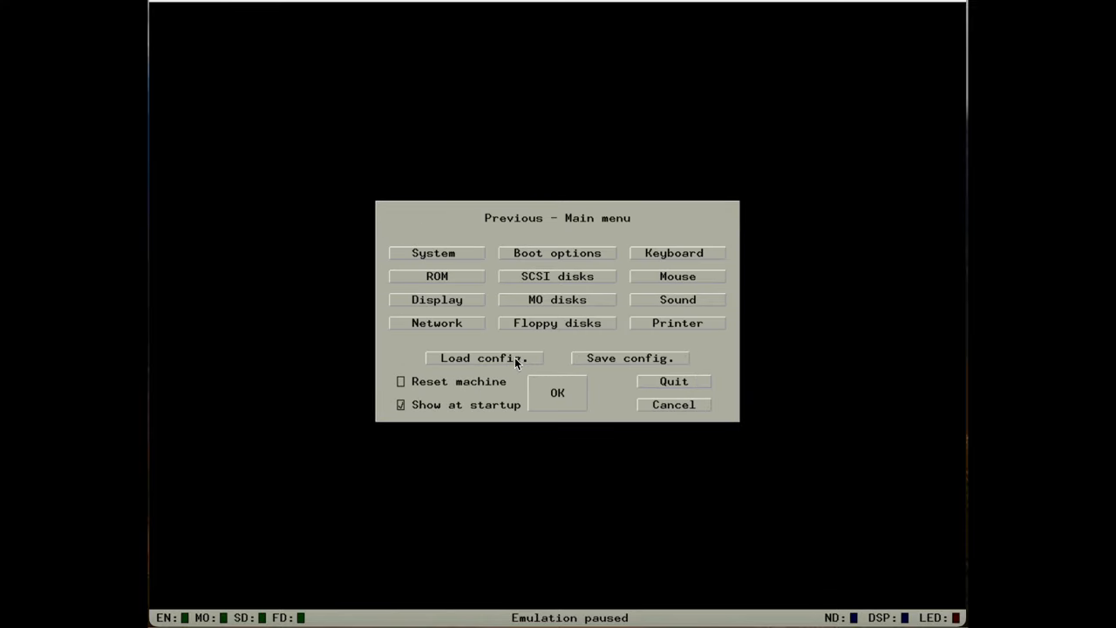
pyautogui.click(436, 299)
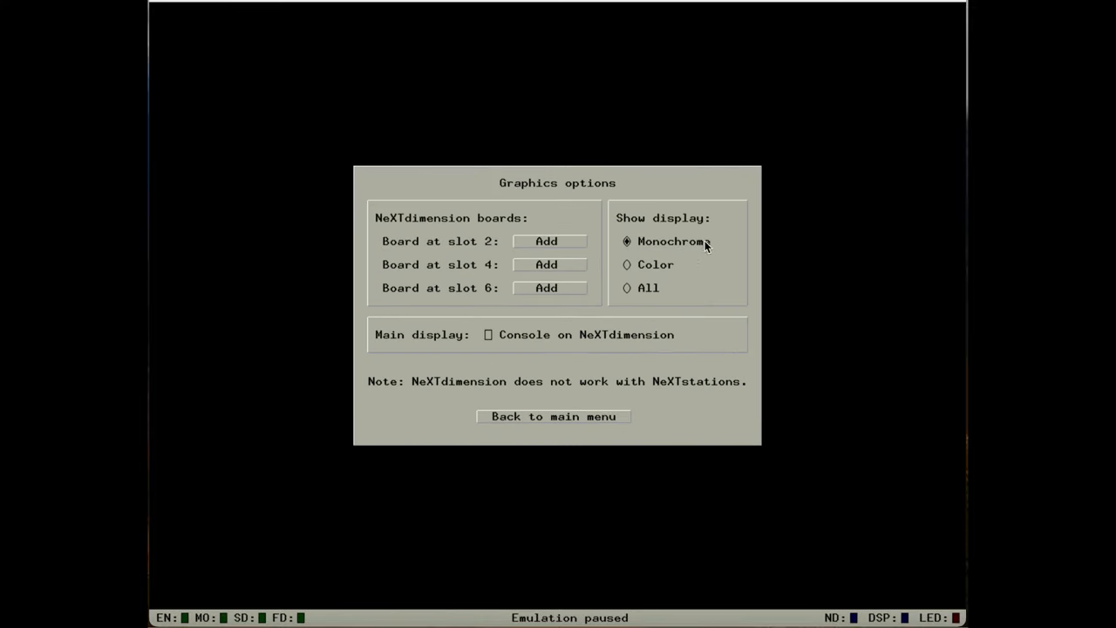
pyautogui.moveTo(661, 277)
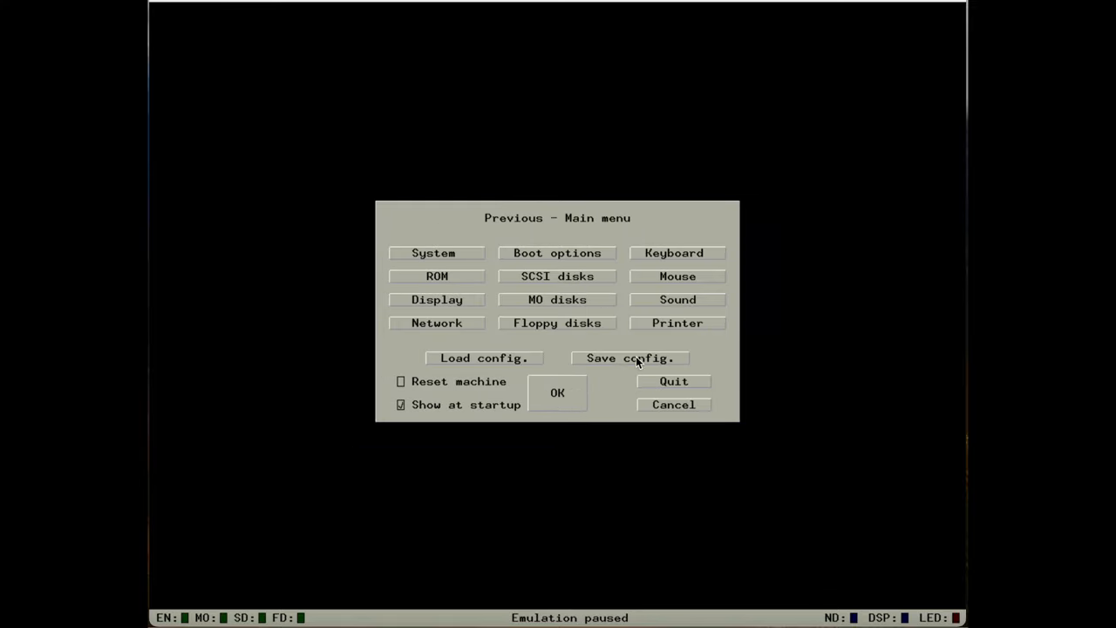
pyautogui.click(629, 358)
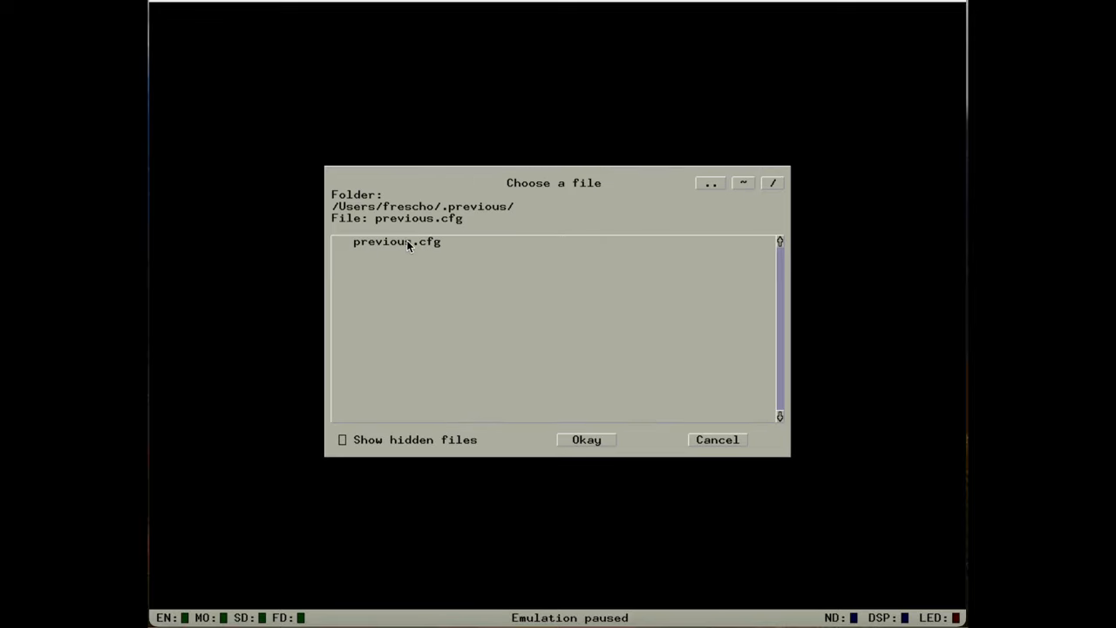
pyautogui.moveTo(727, 450)
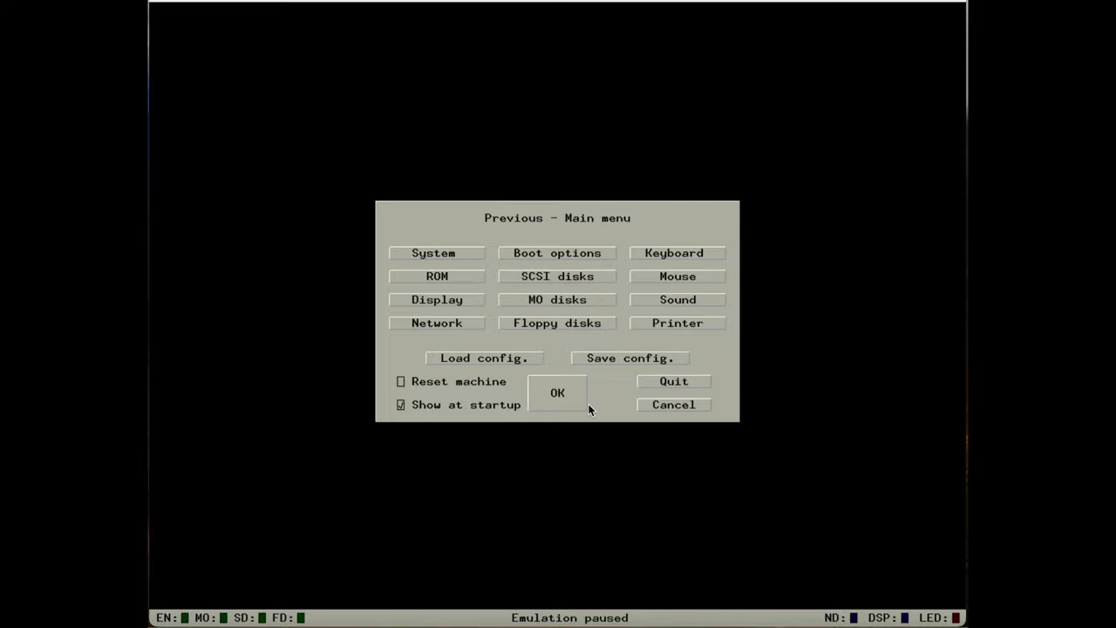
pyautogui.click(557, 392)
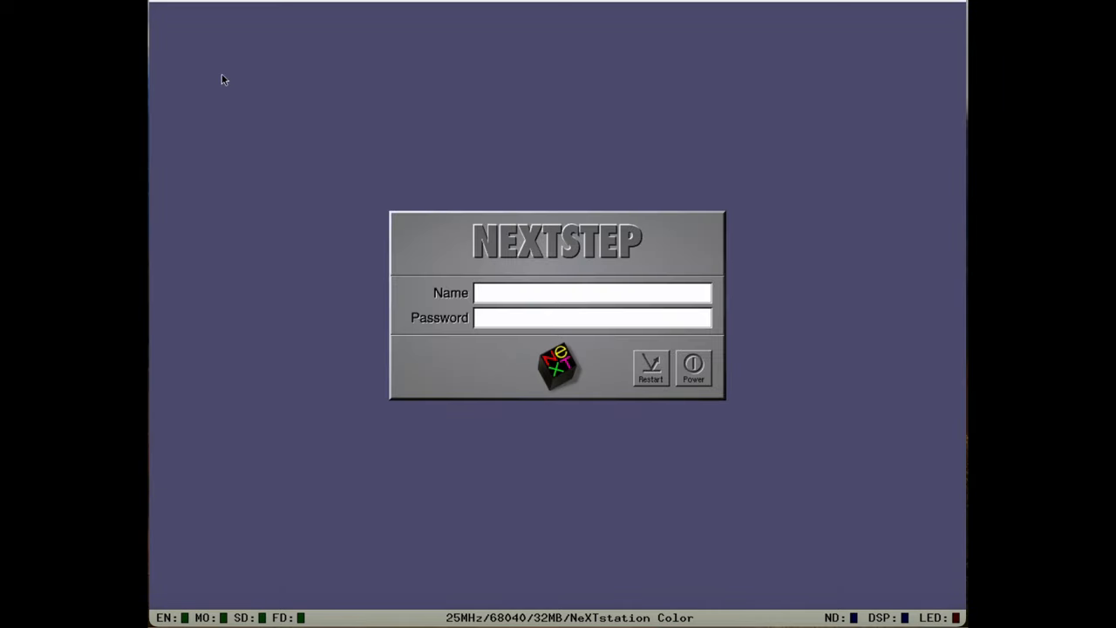
# - Log in as root and browse Net > nfs > folder a in File Viewer
pyautogui.write('root')
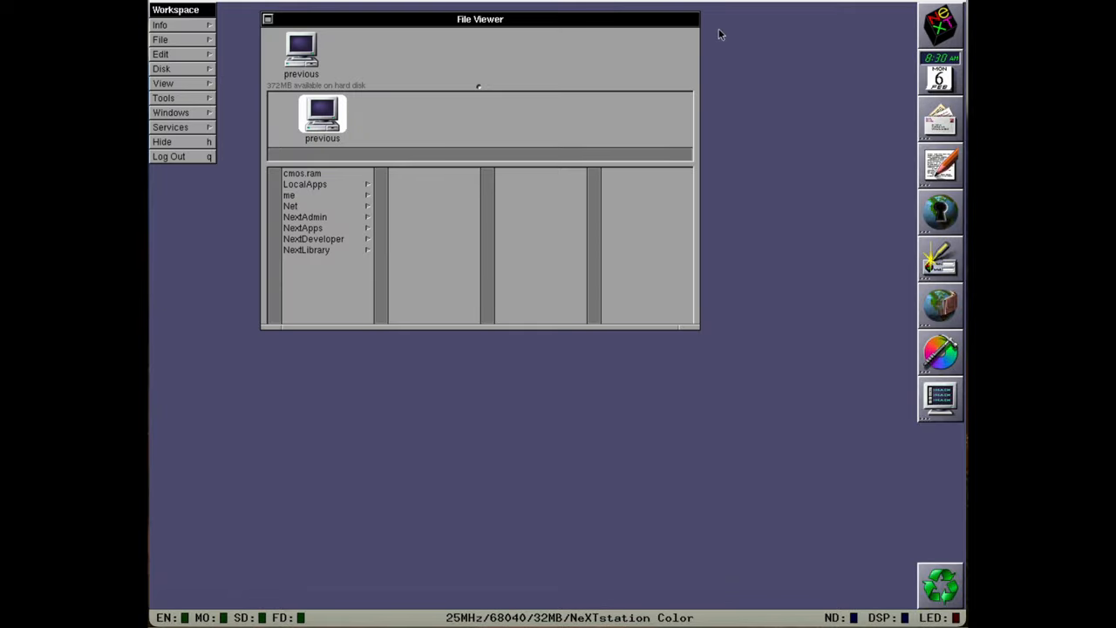
pyautogui.click(305, 206)
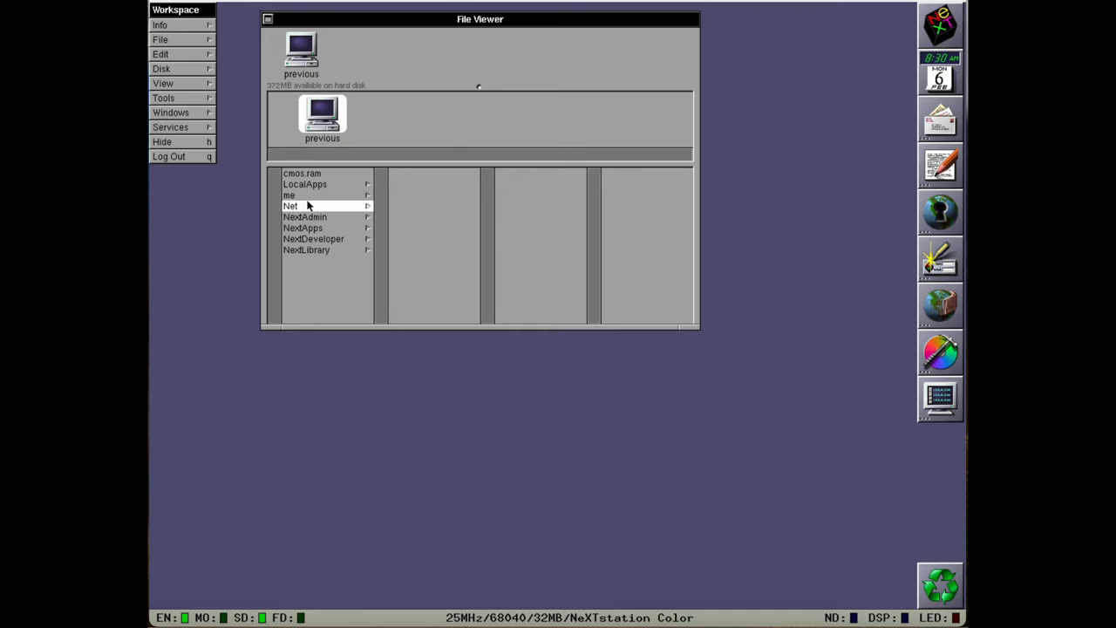
pyautogui.click(290, 206)
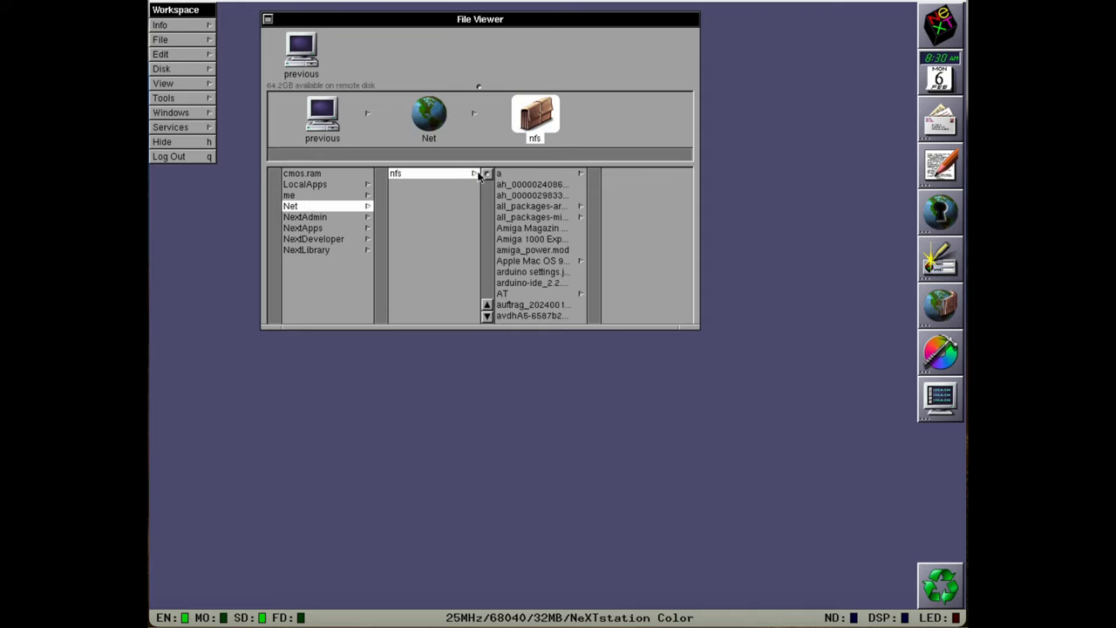
pyautogui.click(500, 173)
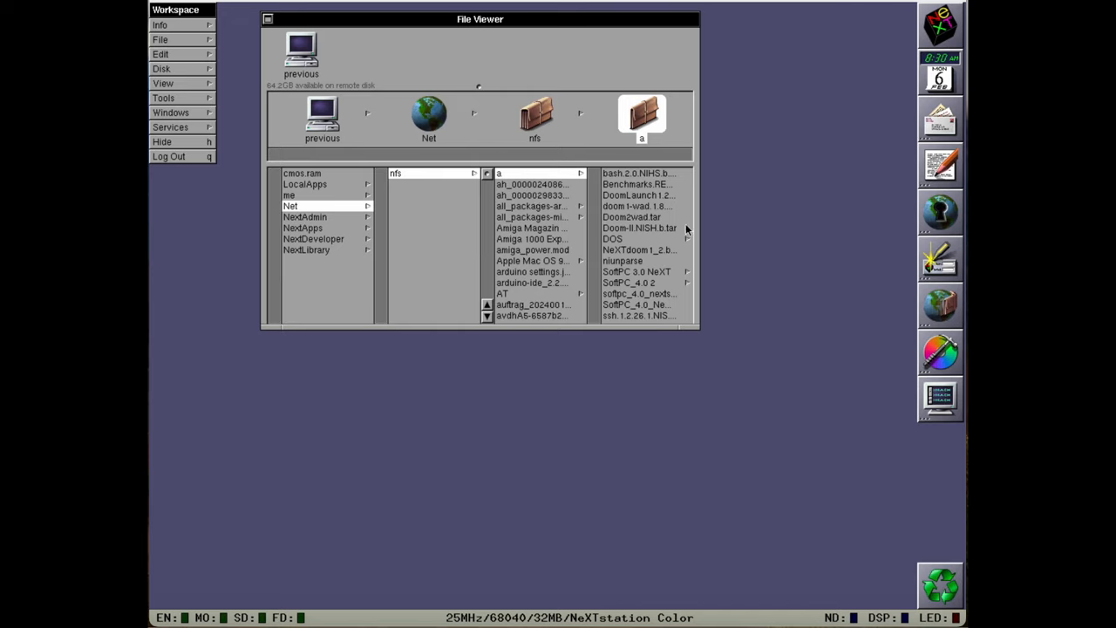
pyautogui.moveTo(650, 262)
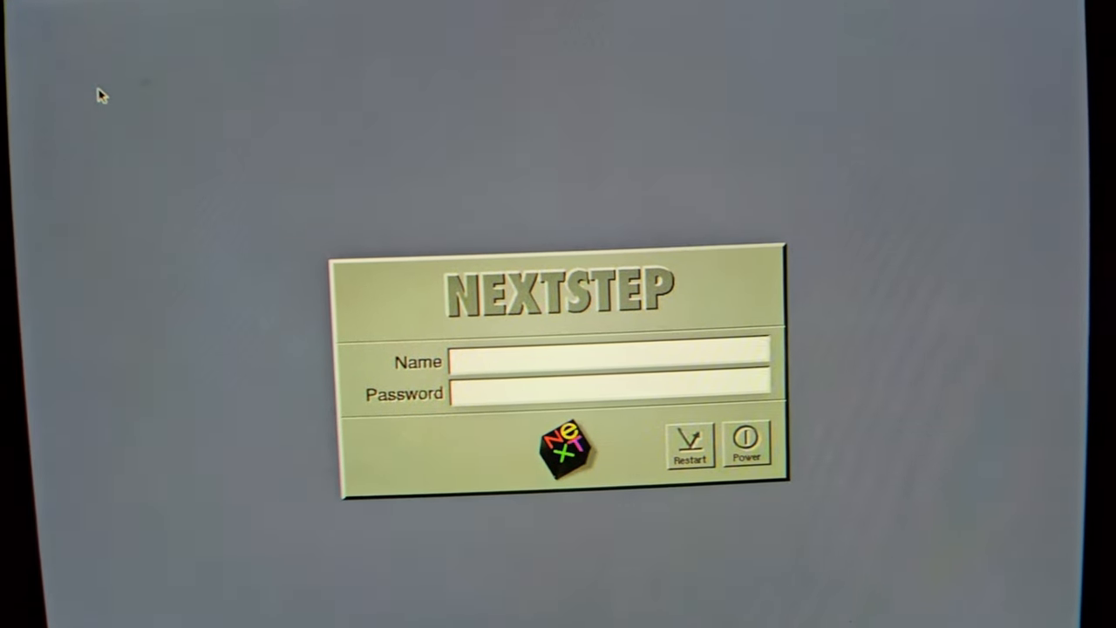
# - Log in as 'me' and show the Workspace Info Panel reporting release 3.3, 68040, 12 MB
pyautogui.write('me')
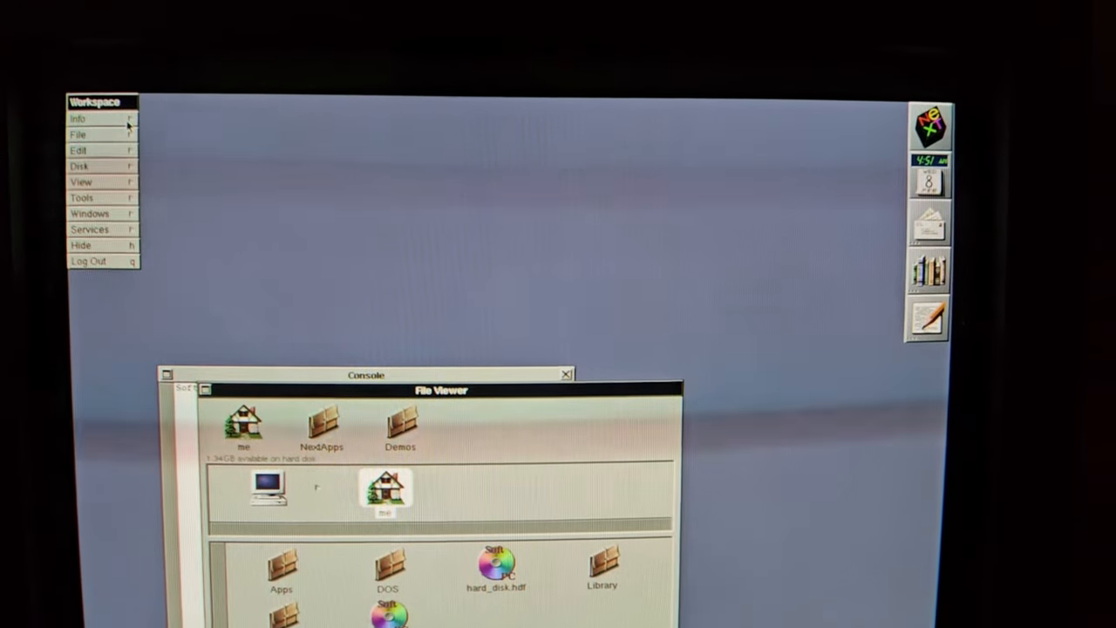
pyautogui.click(79, 119)
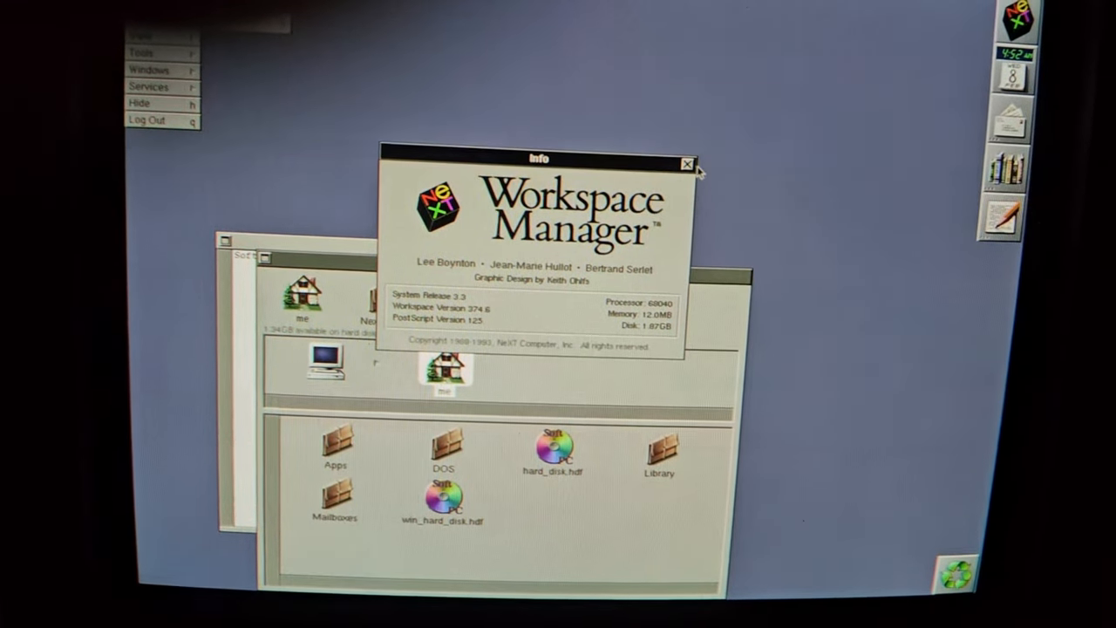
# - Close the Workspace info window and open LocalApps to launch SoftPC.app
pyautogui.click(688, 162)
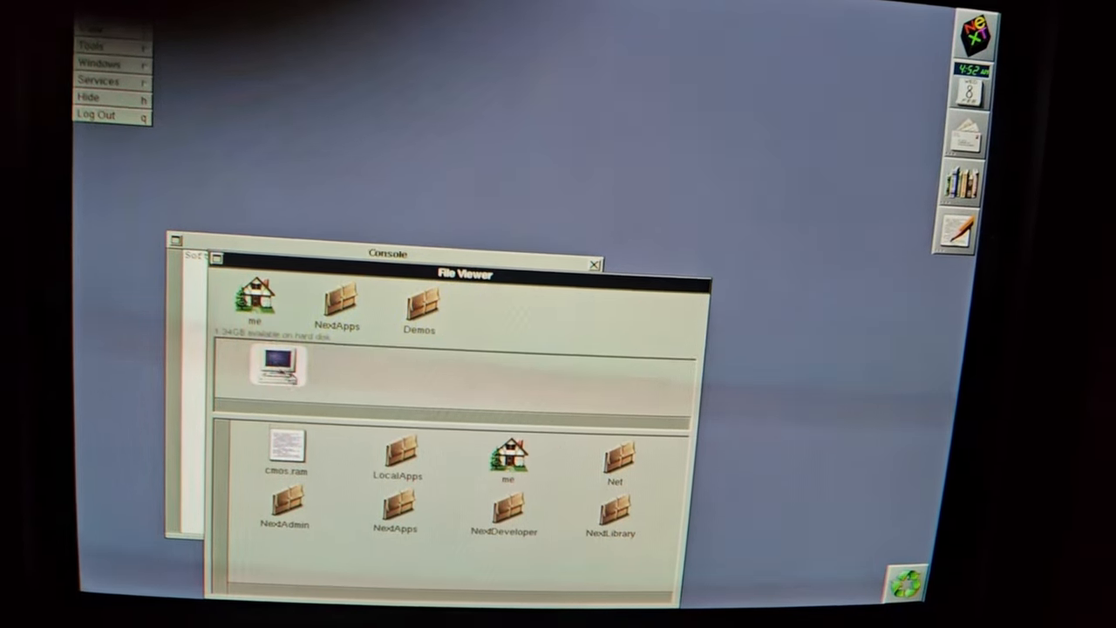
pyautogui.doubleClick(396, 458)
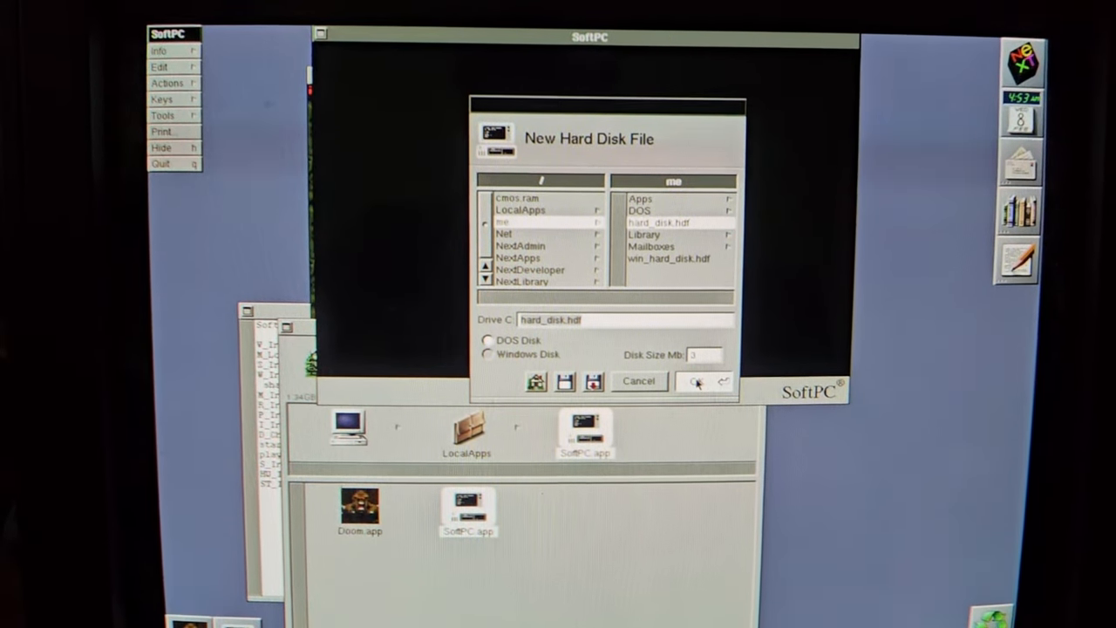
# - Keep the existing hard_disk.hdf as drive C and start the emulated PC
pyautogui.click(696, 381)
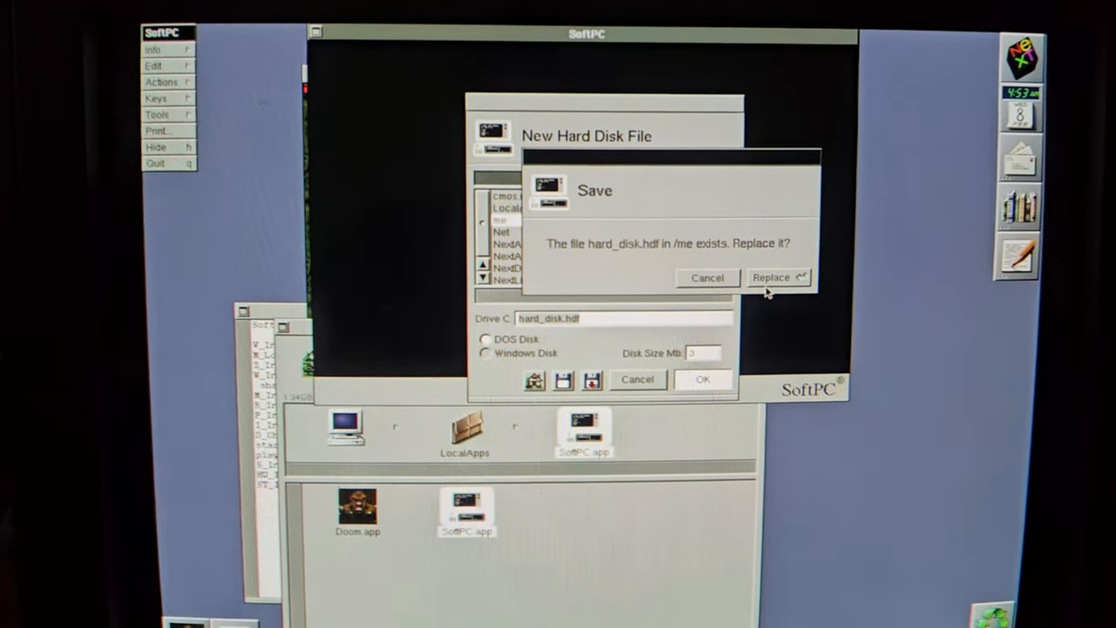
pyautogui.click(777, 277)
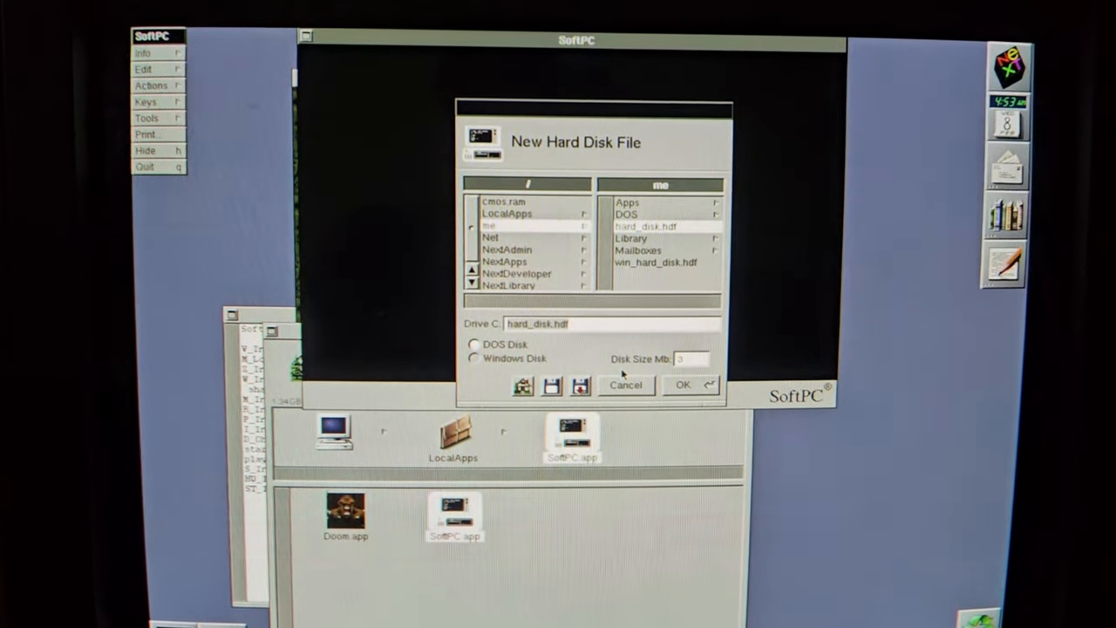
pyautogui.click(683, 385)
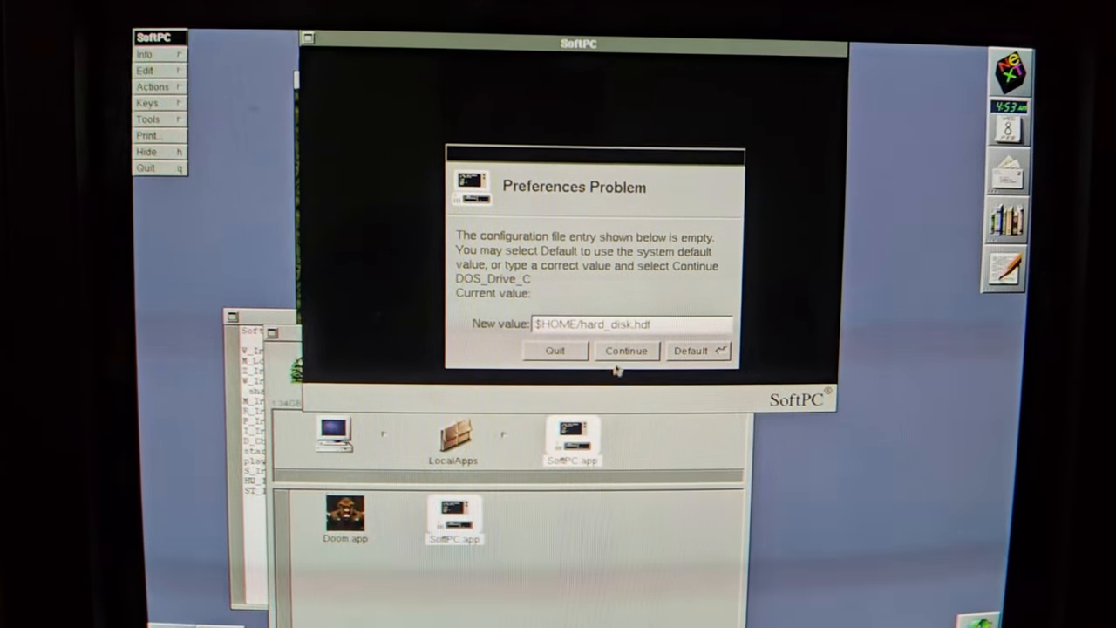
pyautogui.click(625, 350)
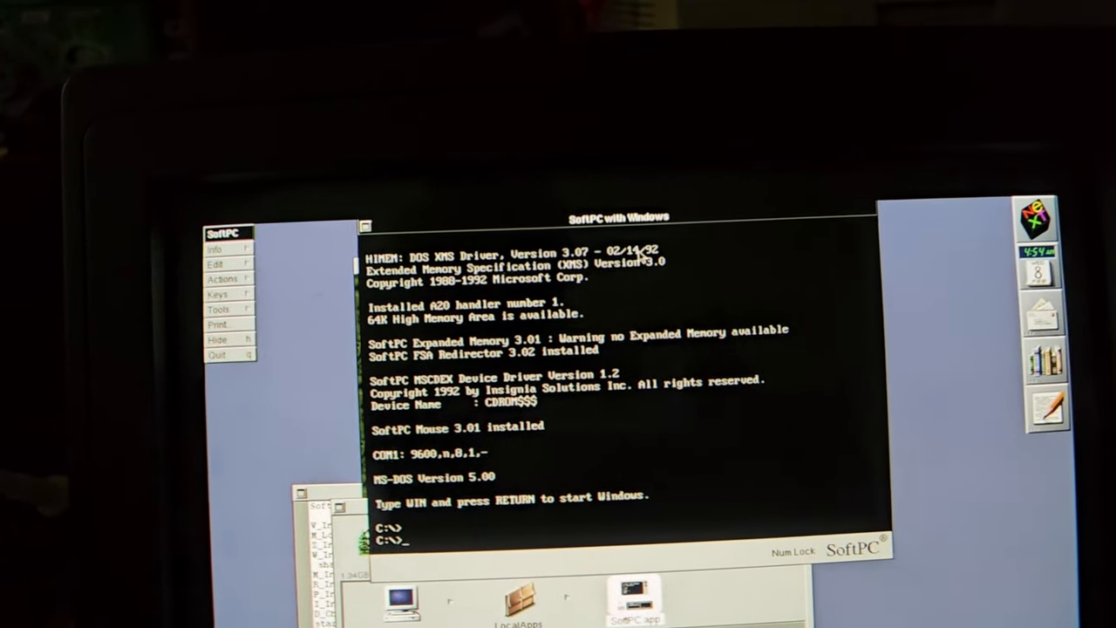
# - Run dir at the C:\> prompt to list the drive C root folders
pyautogui.write('over')
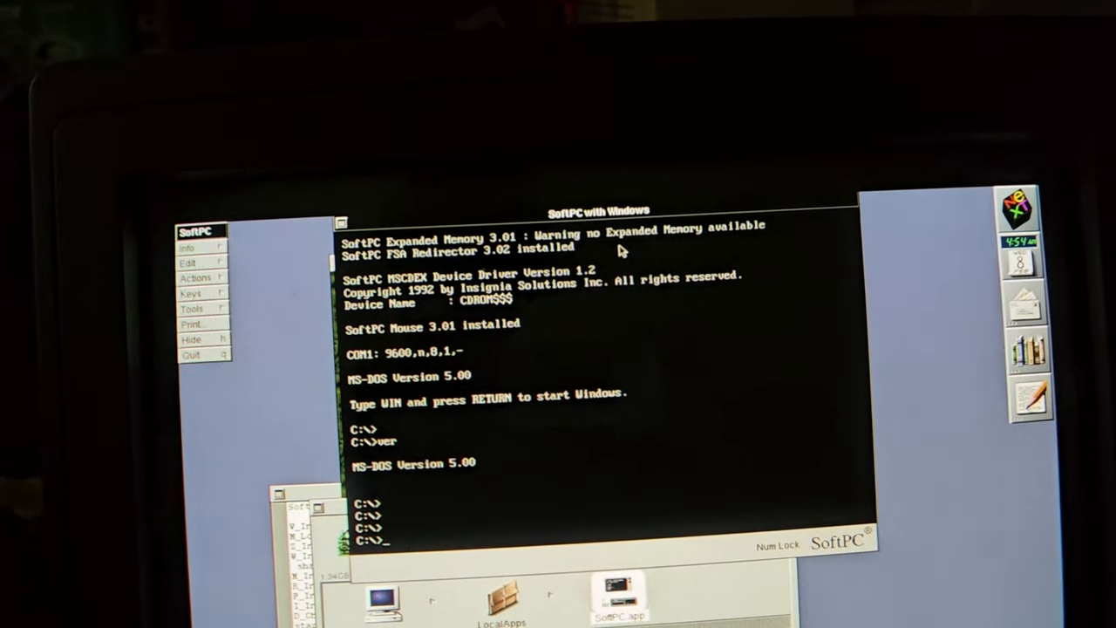
pyautogui.write('dir')
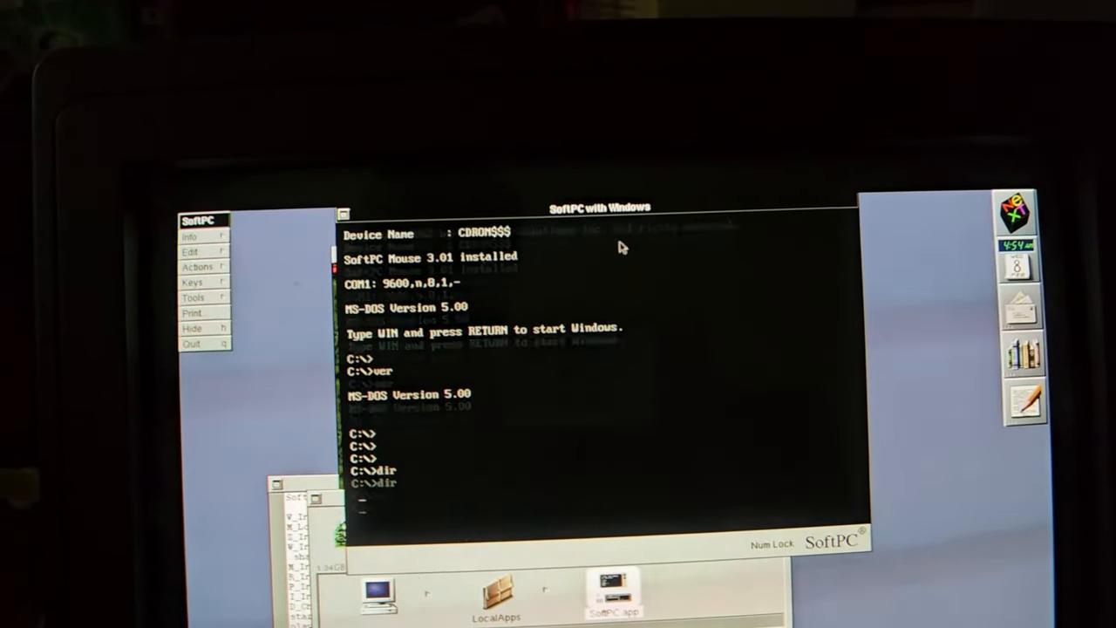
pyautogui.press('Return')
pyautogui.write('cd n')
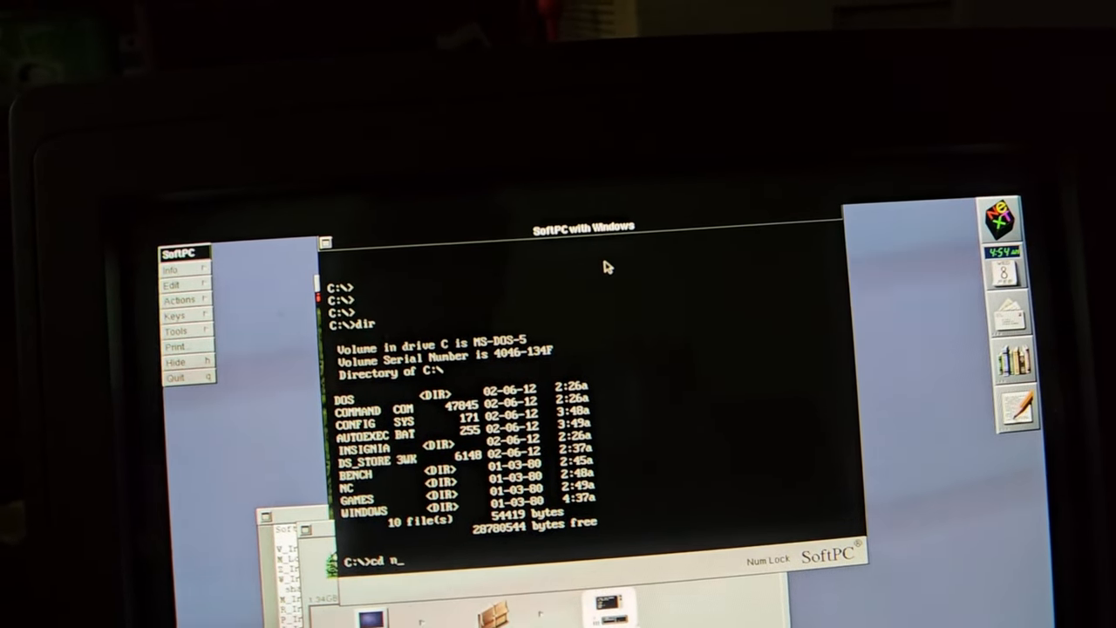
pyautogui.write('c')
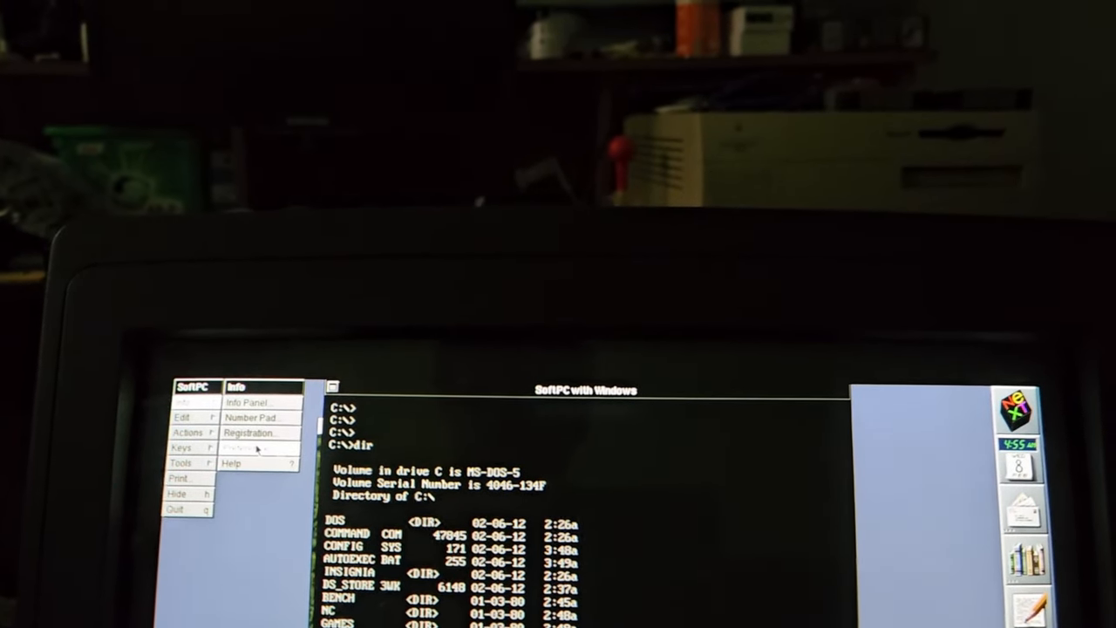
# - Open SoftPC Preferences and review the memory and display settings
pyautogui.click(244, 447)
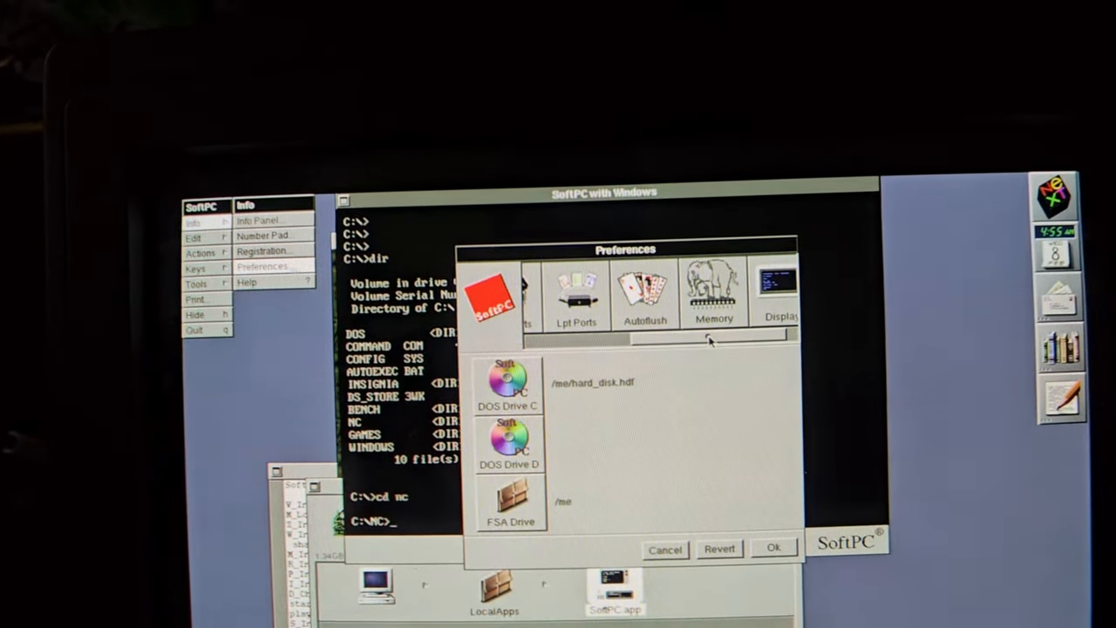
pyautogui.click(714, 292)
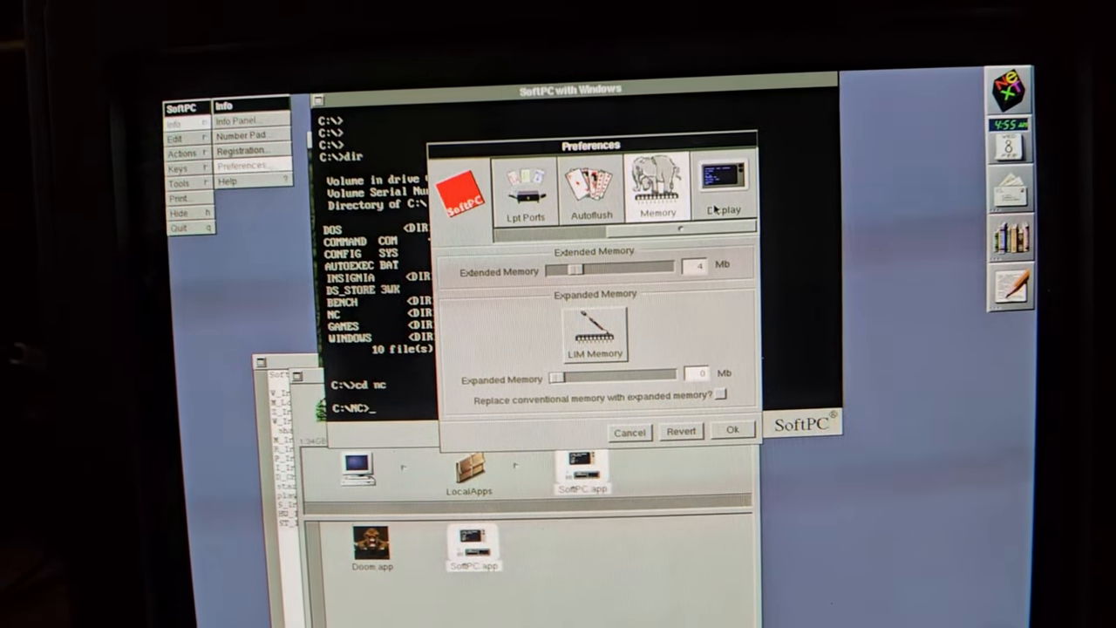
pyautogui.click(722, 183)
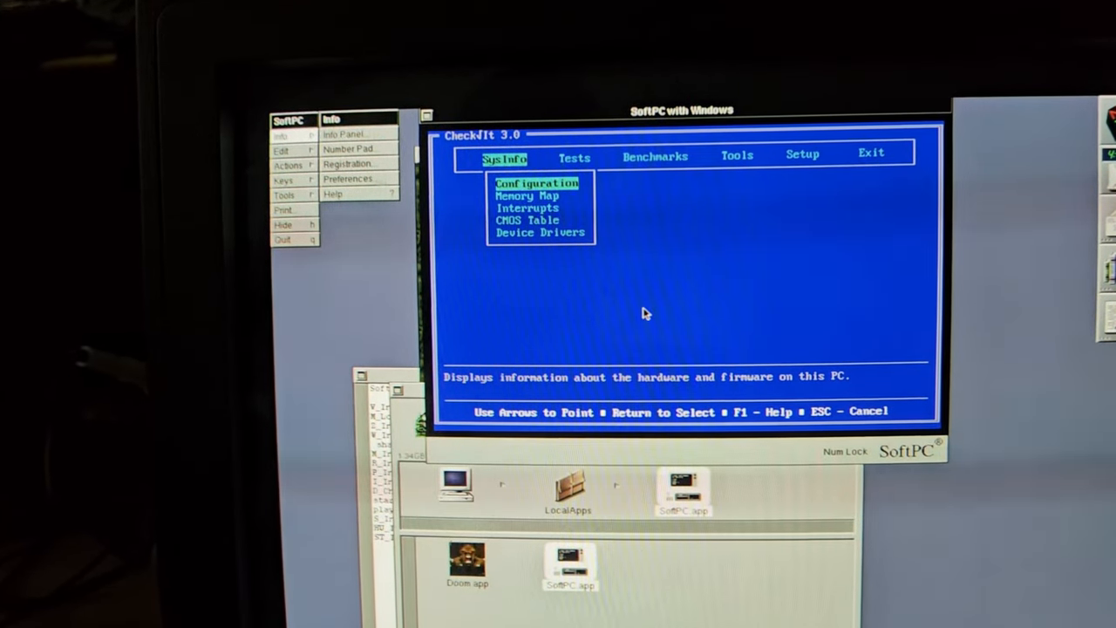
# - Browse CheckIt's Tests and Benchmarks menus and run the main system benchmark
pyautogui.click(570, 160)
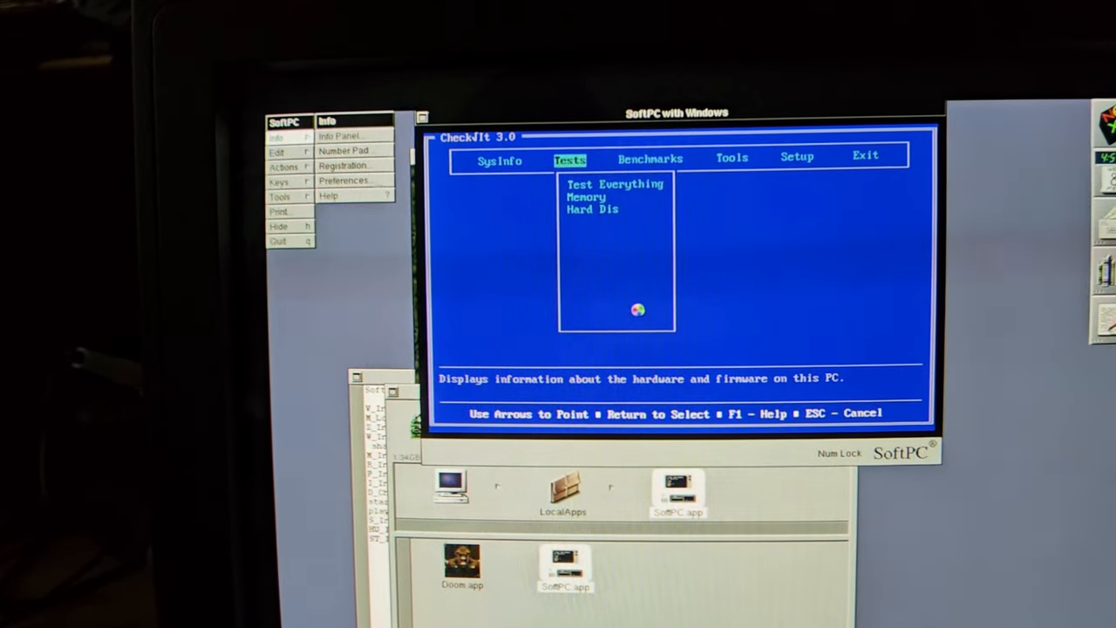
pyautogui.click(649, 158)
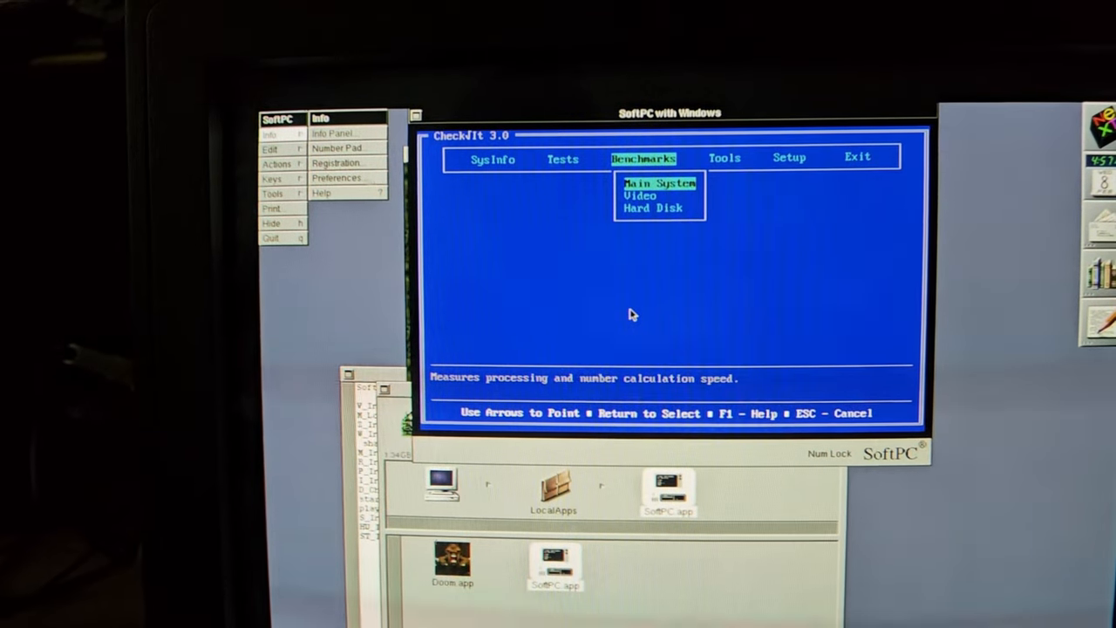
pyautogui.click(659, 183)
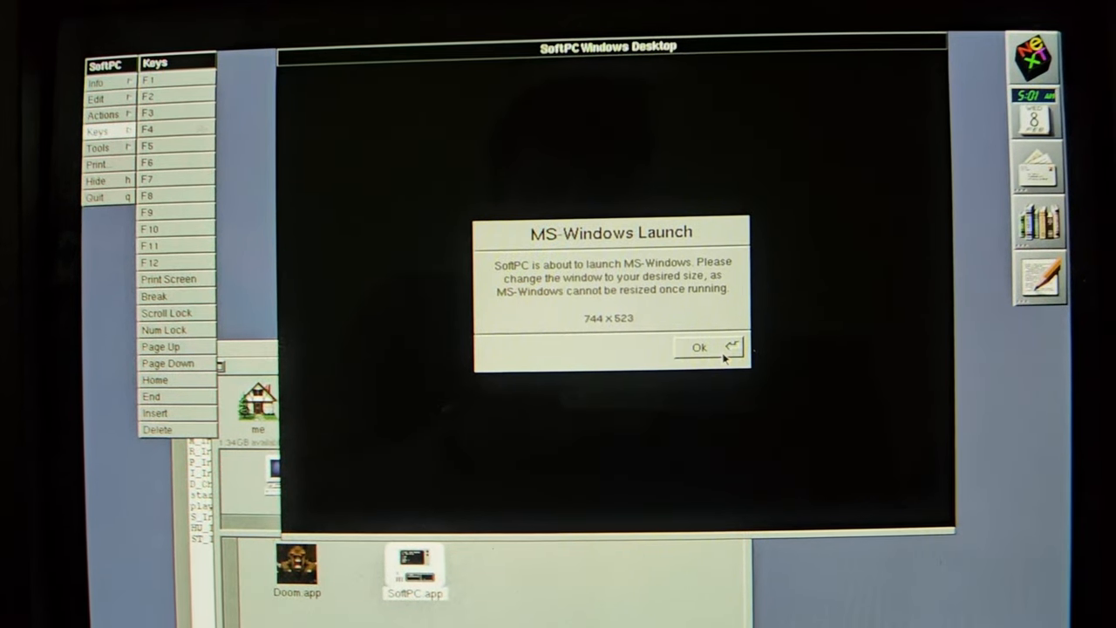
# - Launch Windows 3.1 at this window size, then exit Windows and quit SoftPC
pyautogui.click(699, 348)
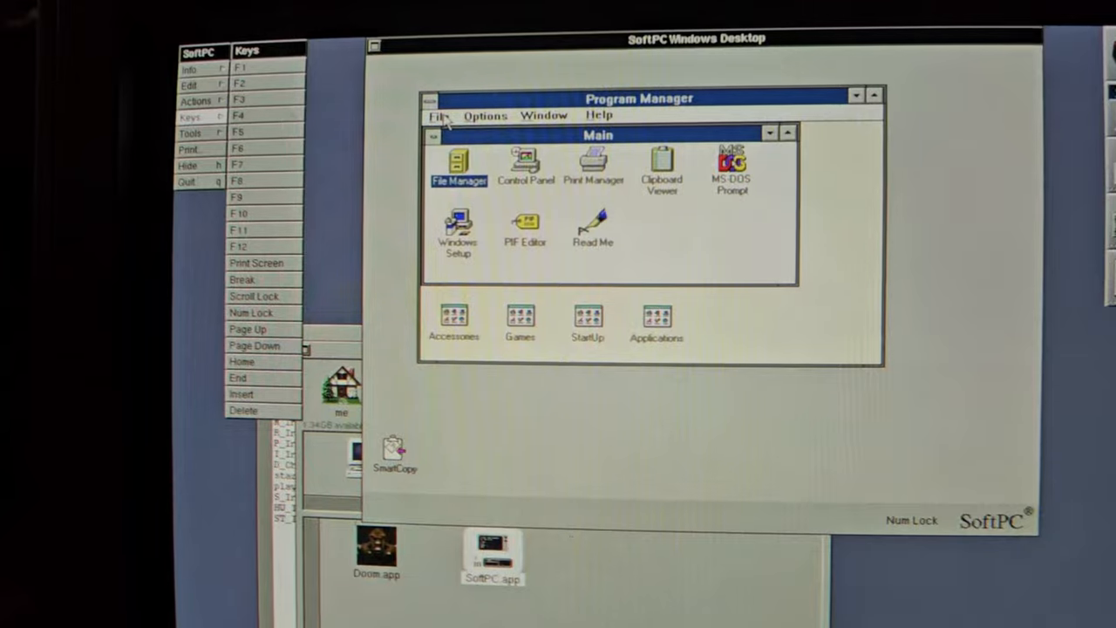
pyautogui.click(440, 115)
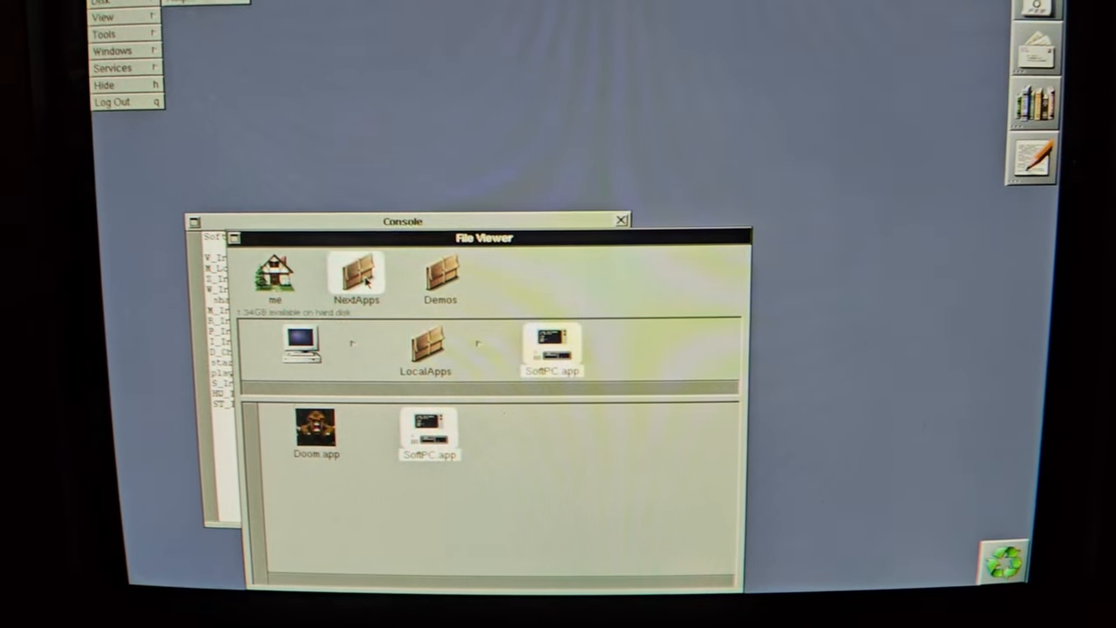
# - Open NextApps and launch Terminal.app to reach the csh prompt
pyautogui.doubleClick(356, 274)
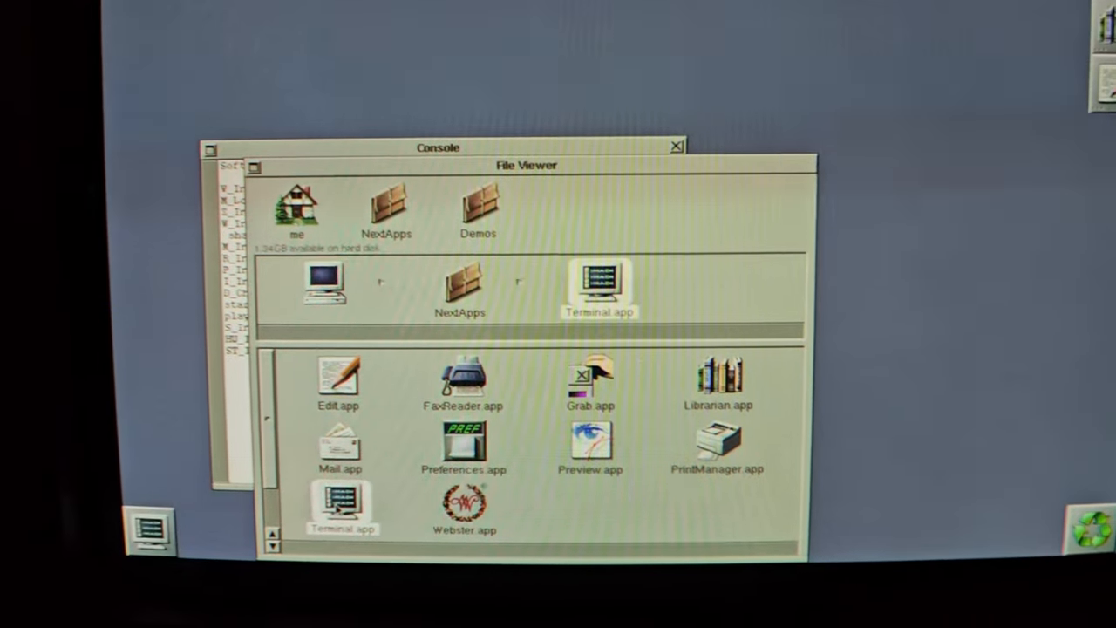
pyautogui.doubleClick(599, 286)
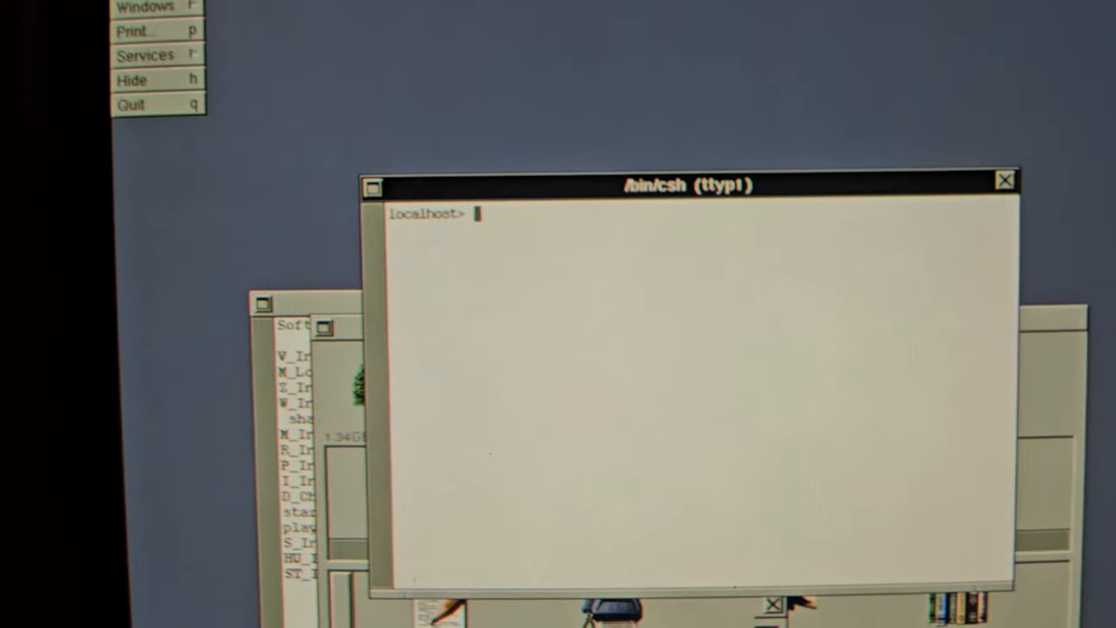
pyautogui.write('s')
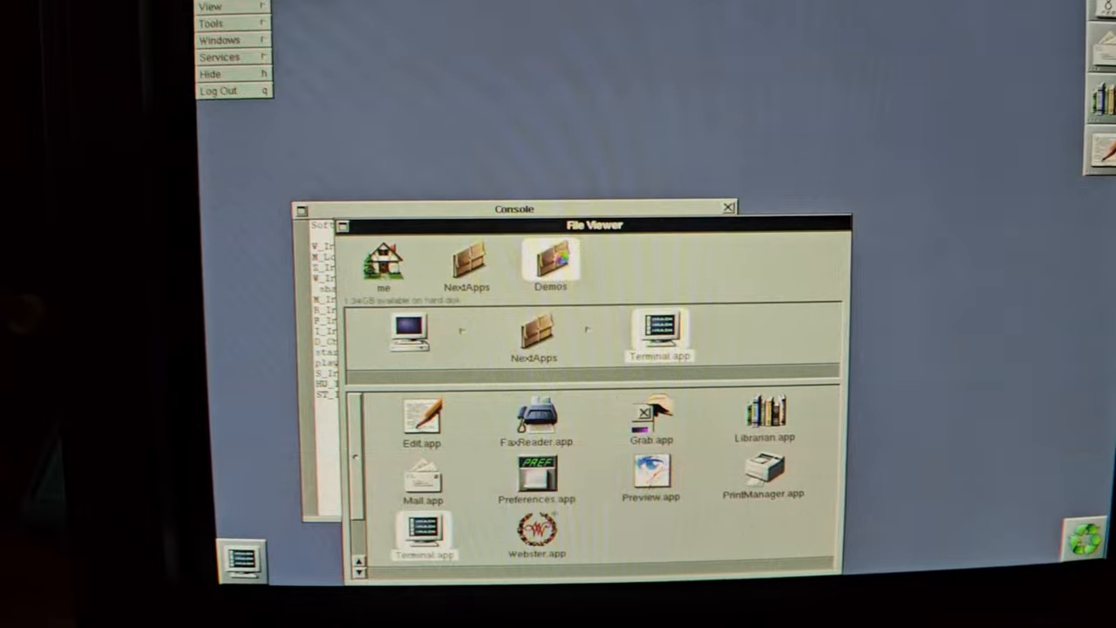
# - Open Demos, launch Mandelbrot.app and hit RUN to render the fractal
pyautogui.doubleClick(550, 262)
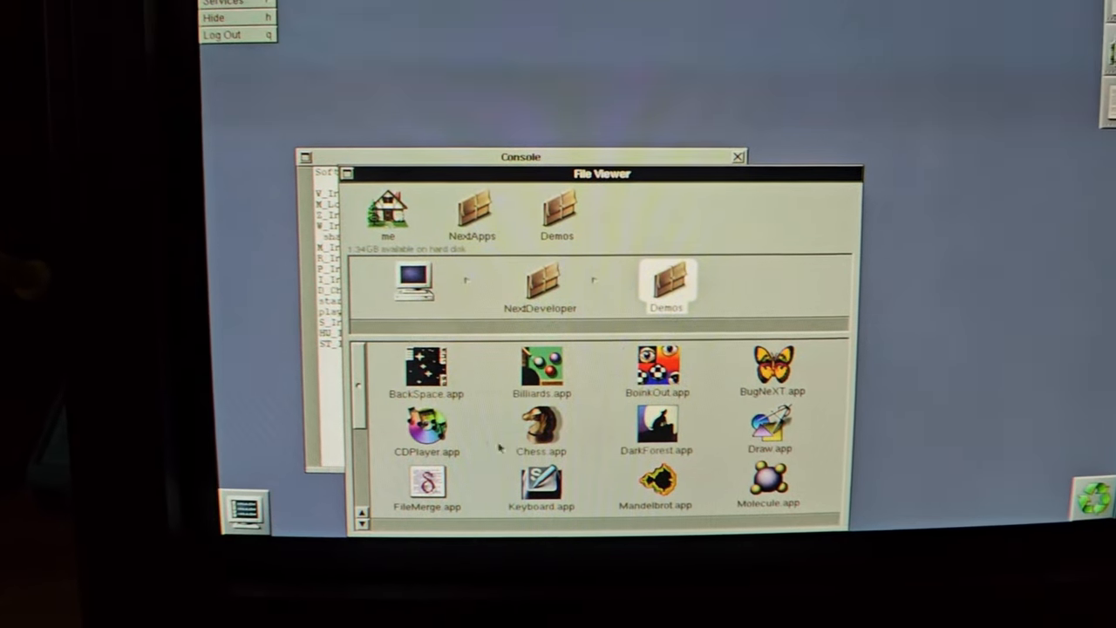
pyautogui.click(541, 433)
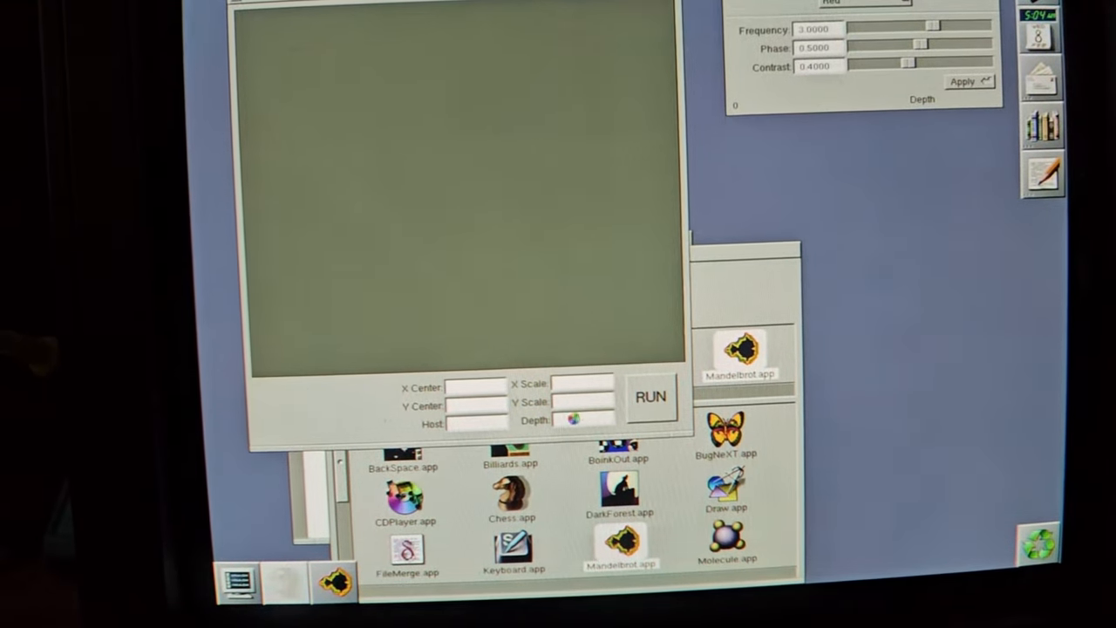
pyautogui.click(649, 397)
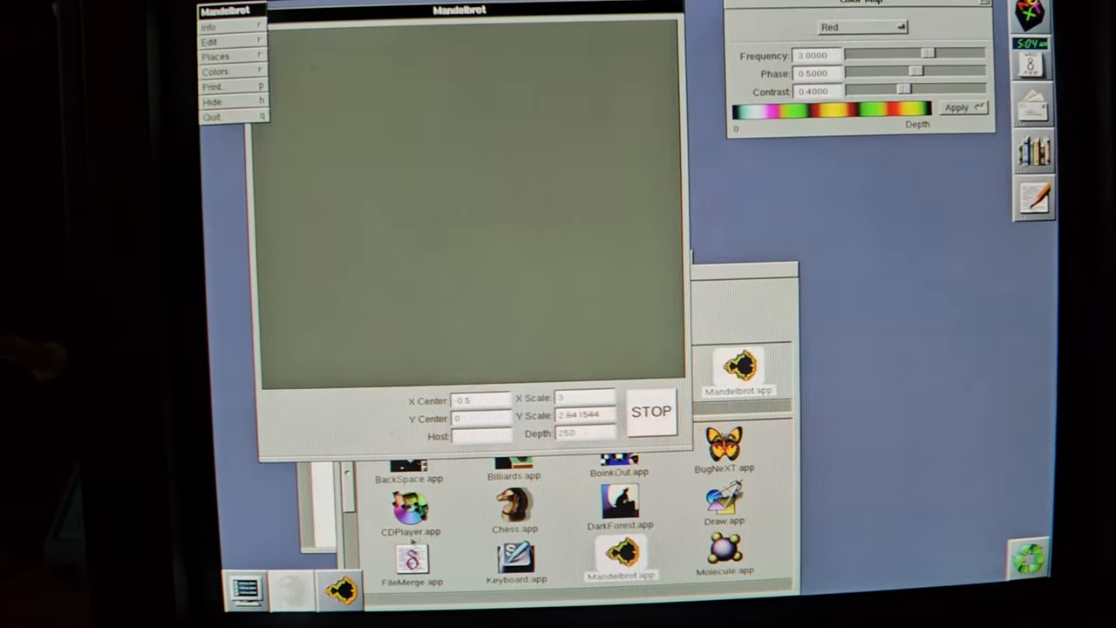